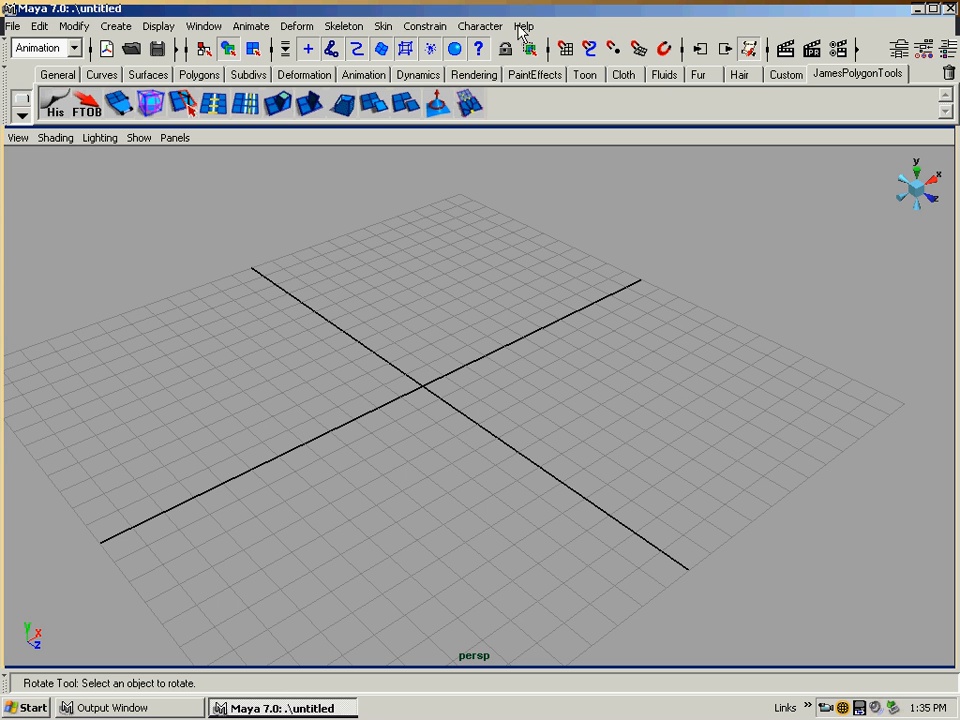
pyautogui.moveTo(575, 27)
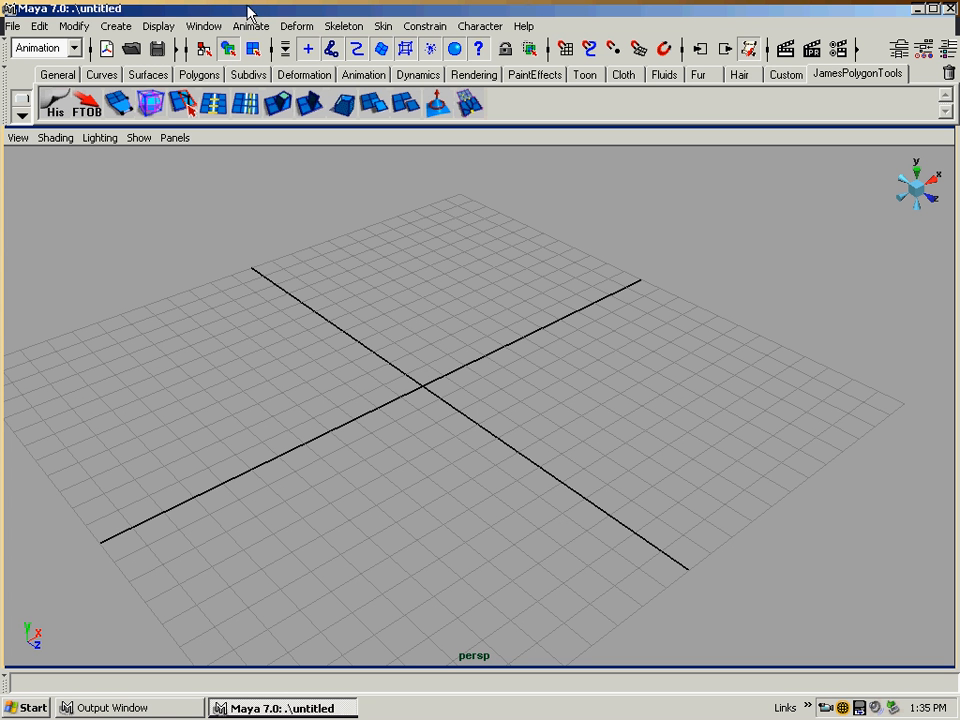
pyautogui.moveTo(260, 11)
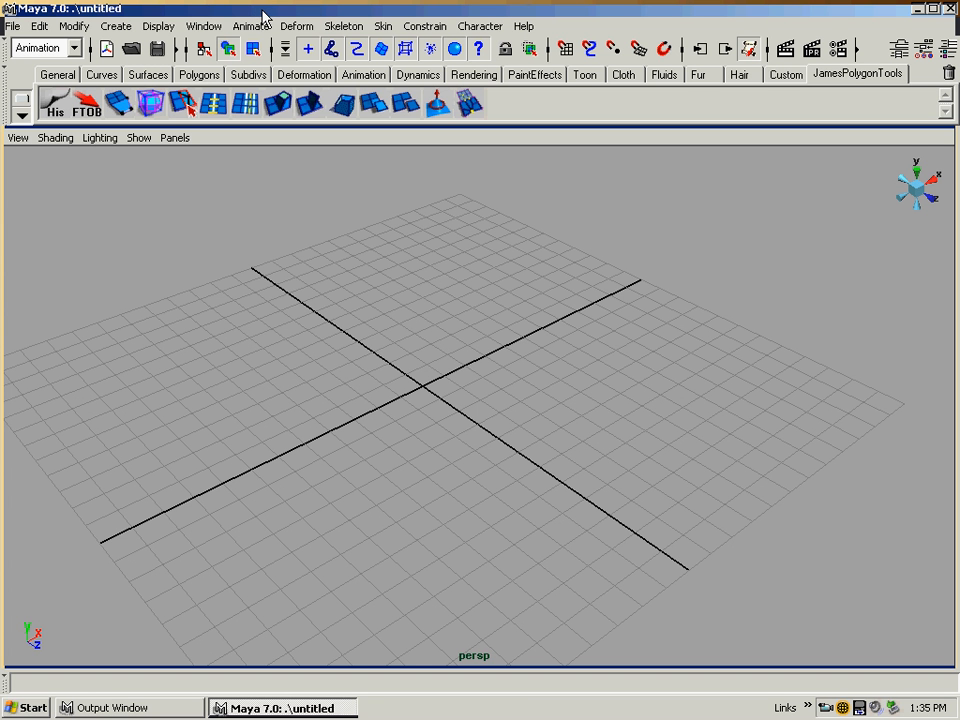
pyautogui.moveTo(190, 10)
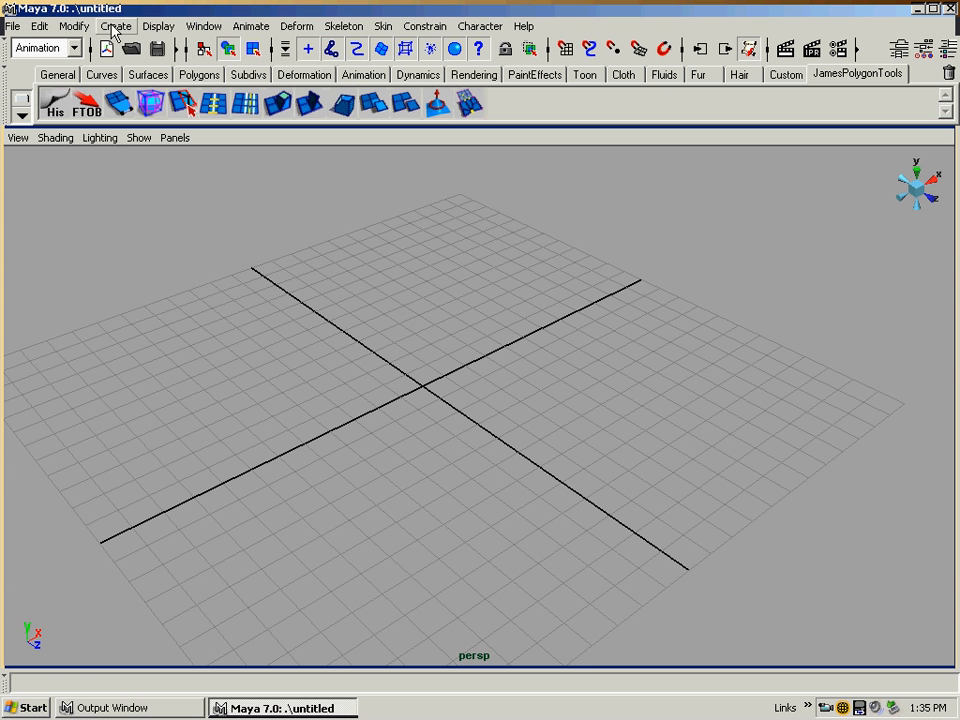
# - Create a polygon plane with 10 subdivisions along width and height, scaled to about 15 units
pyautogui.click(116, 26)
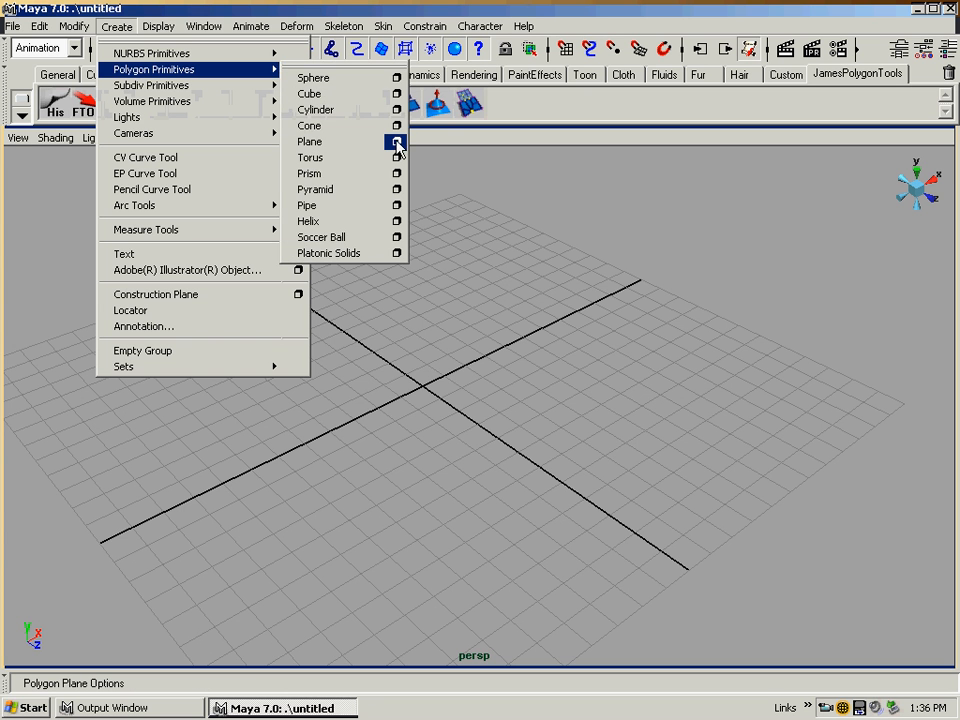
pyautogui.click(396, 141)
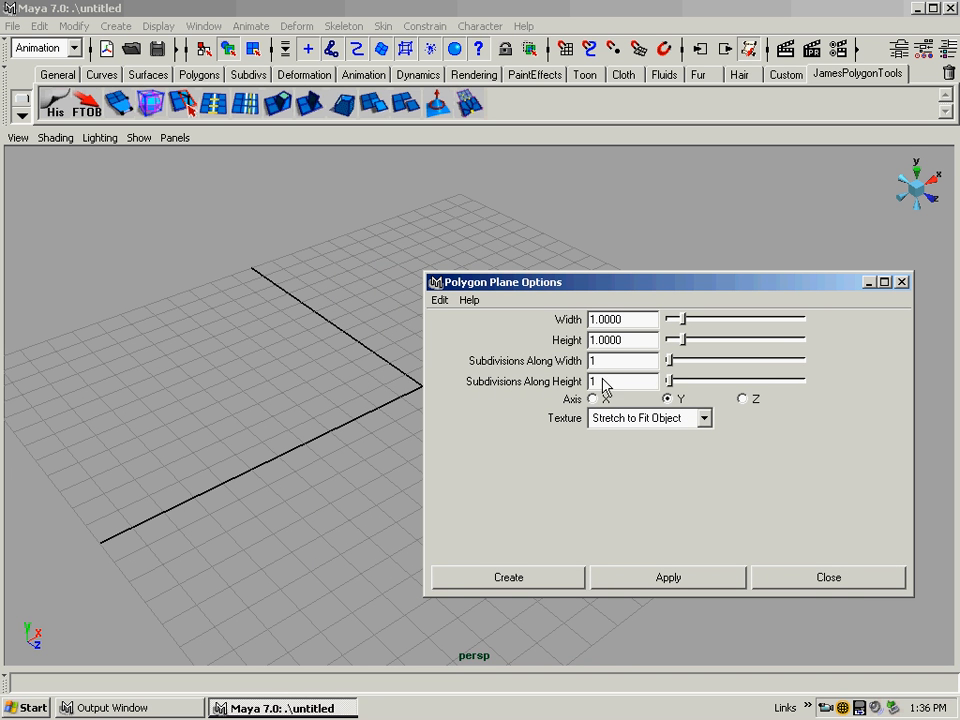
pyautogui.click(620, 360)
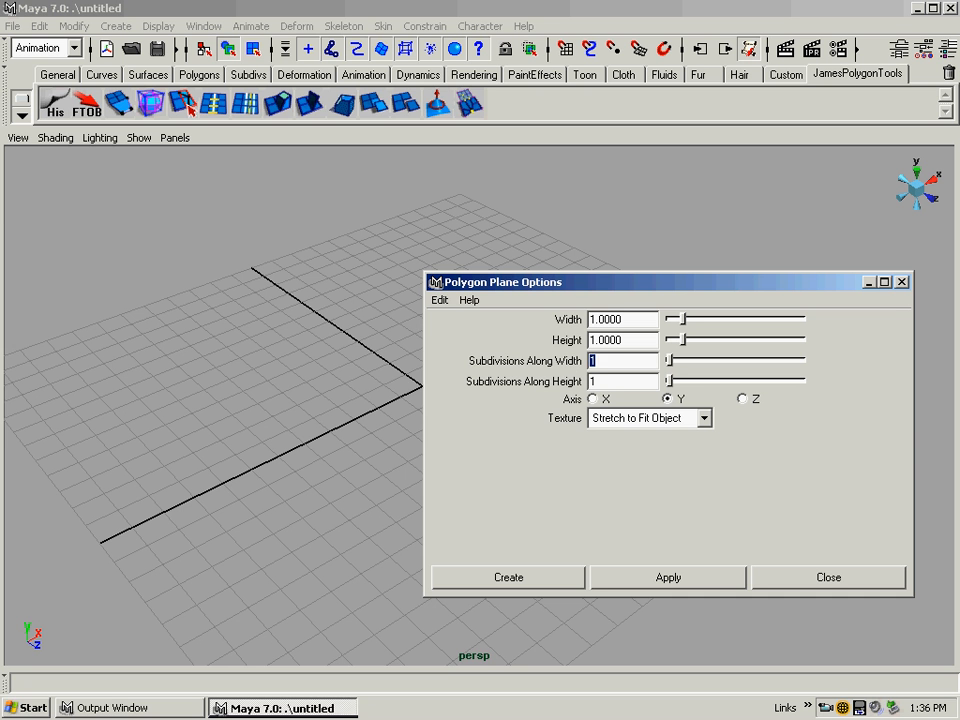
pyautogui.write('10')
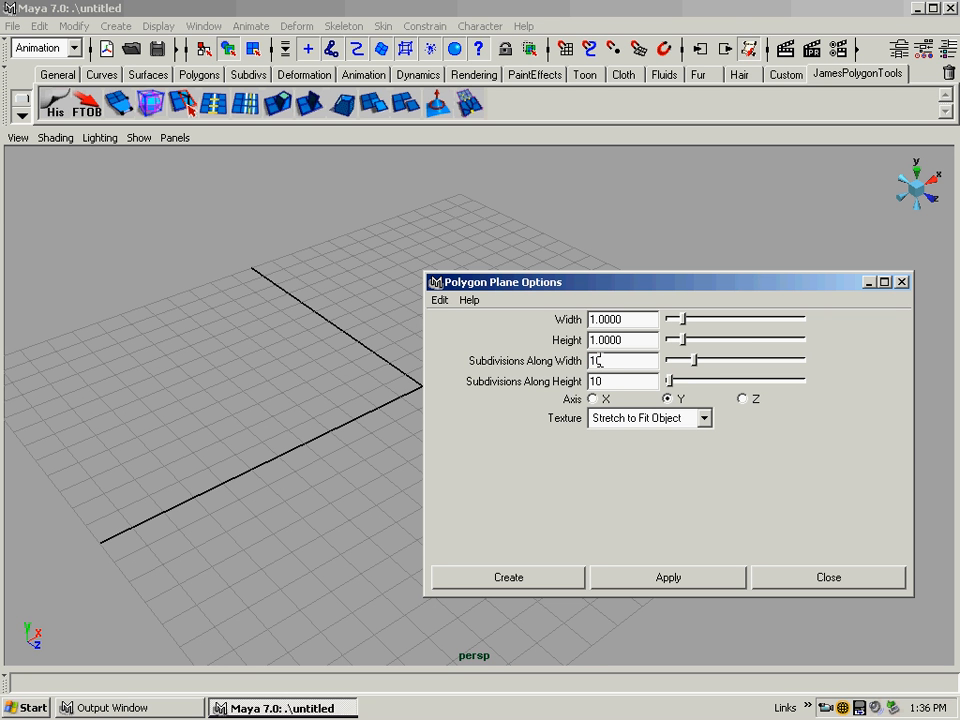
pyautogui.click(508, 577)
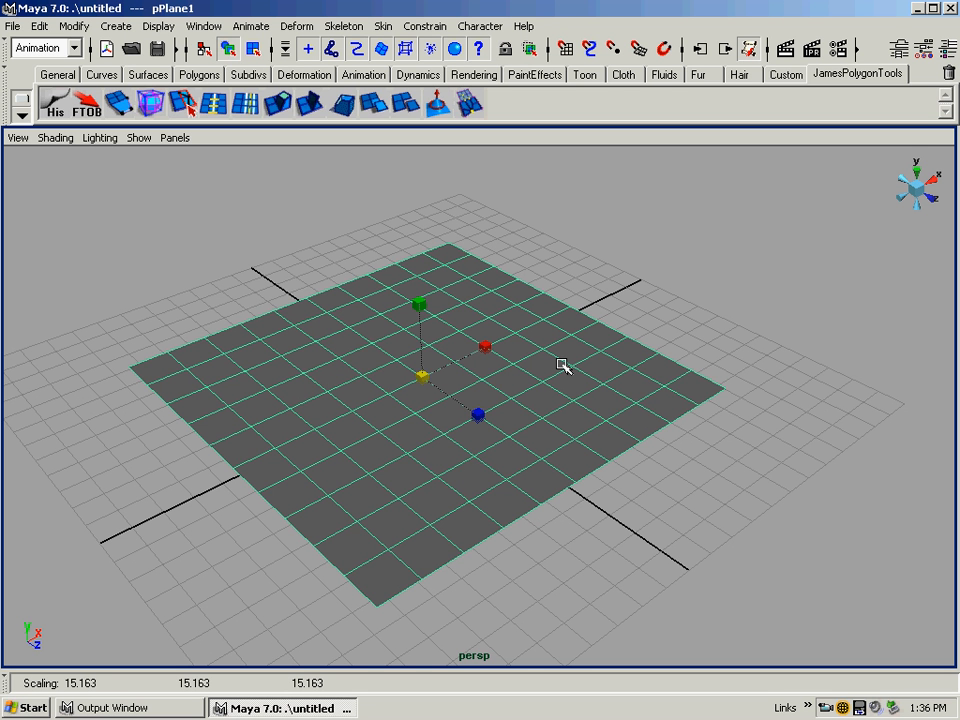
pyautogui.moveTo(564, 312)
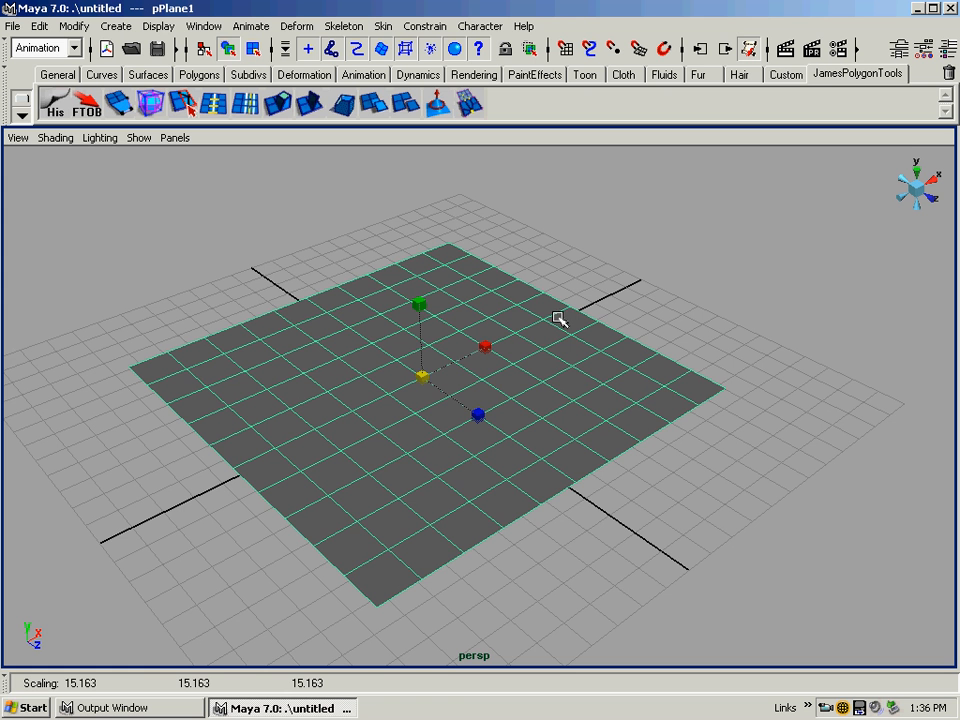
# - Return to object selection with the plane selected and open the Deform nonlinear deformer choices
pyautogui.press('w')
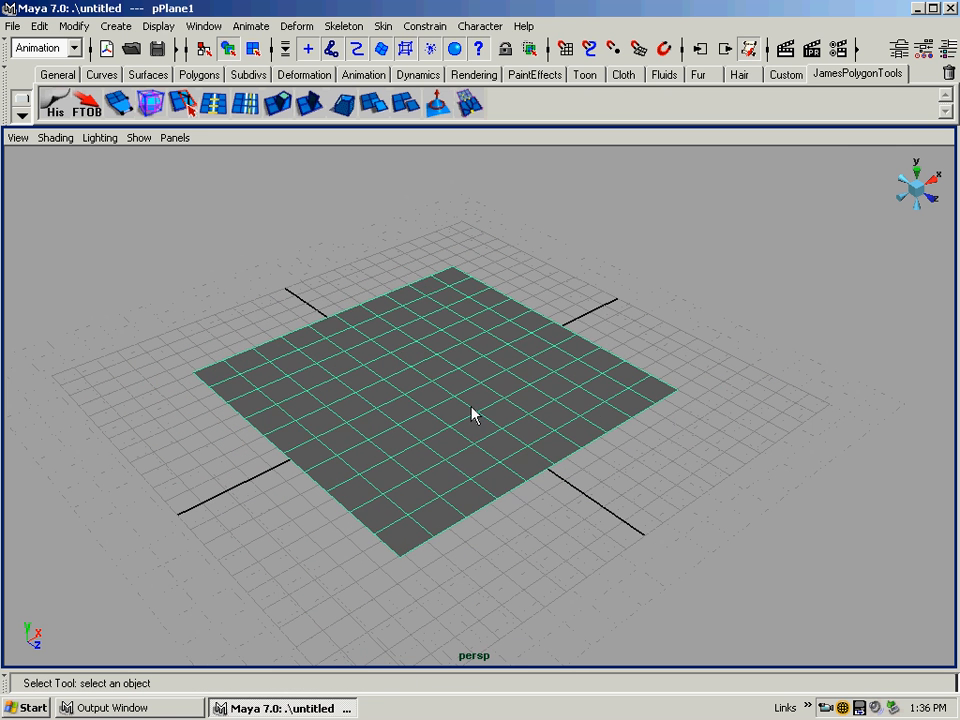
pyautogui.moveTo(613, 352)
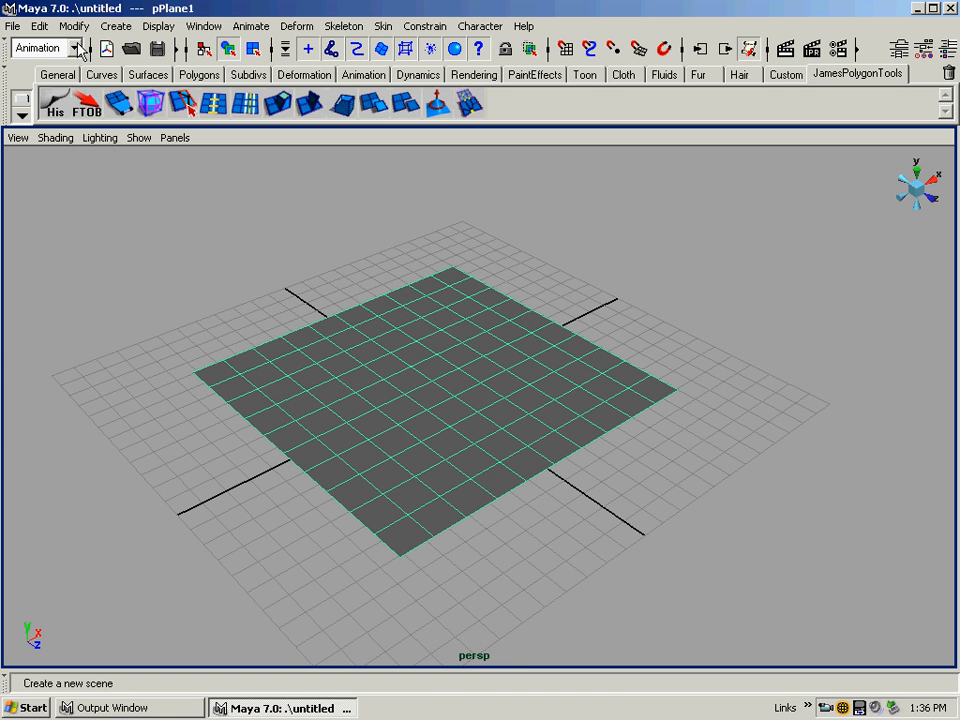
pyautogui.click(45, 48)
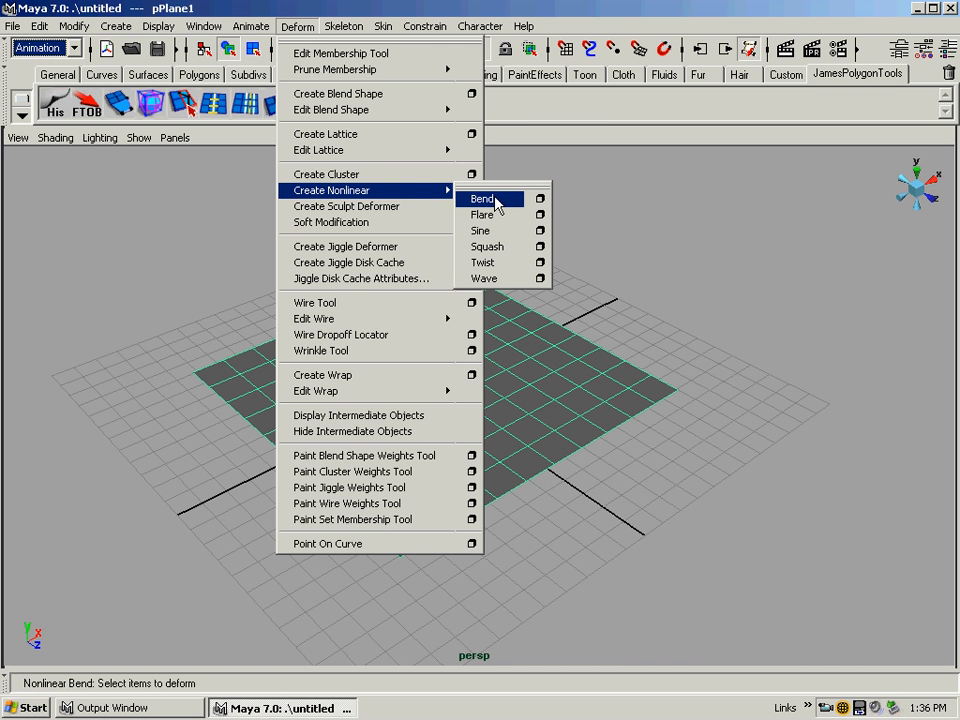
# - Apply a Bend deformer to the plane and view bend1's curvature and bound attributes
pyautogui.click(482, 198)
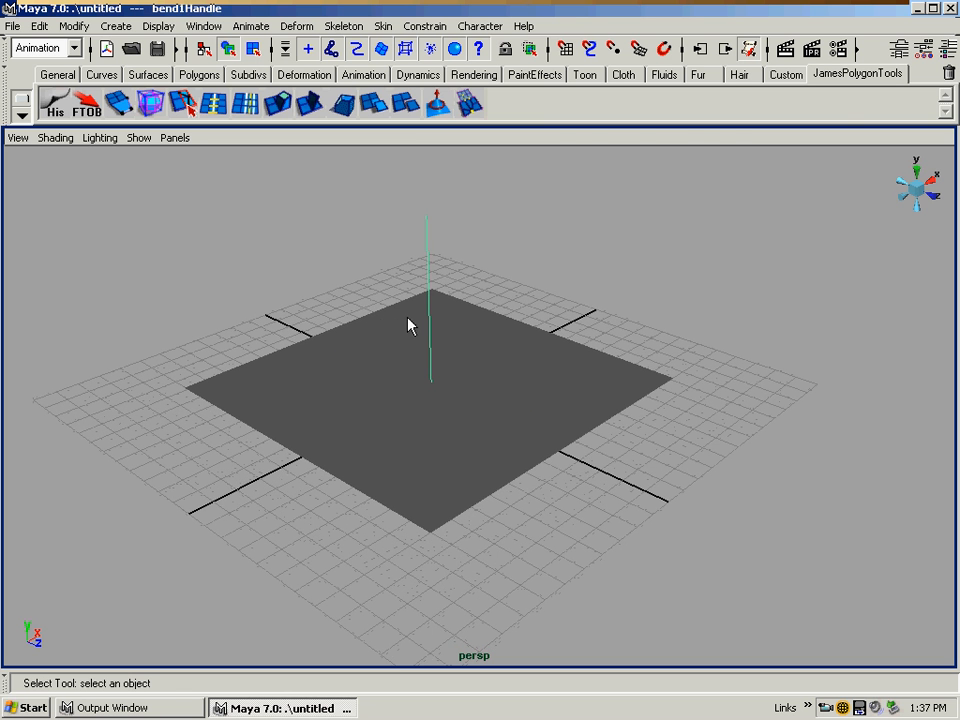
pyautogui.click(898, 48)
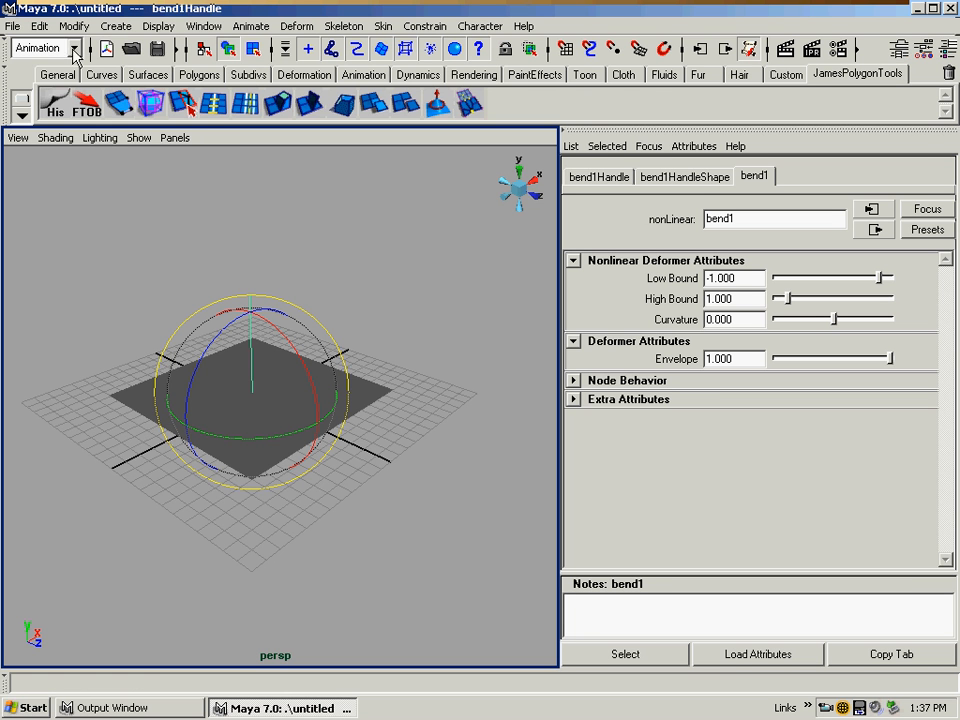
pyautogui.click(39, 26)
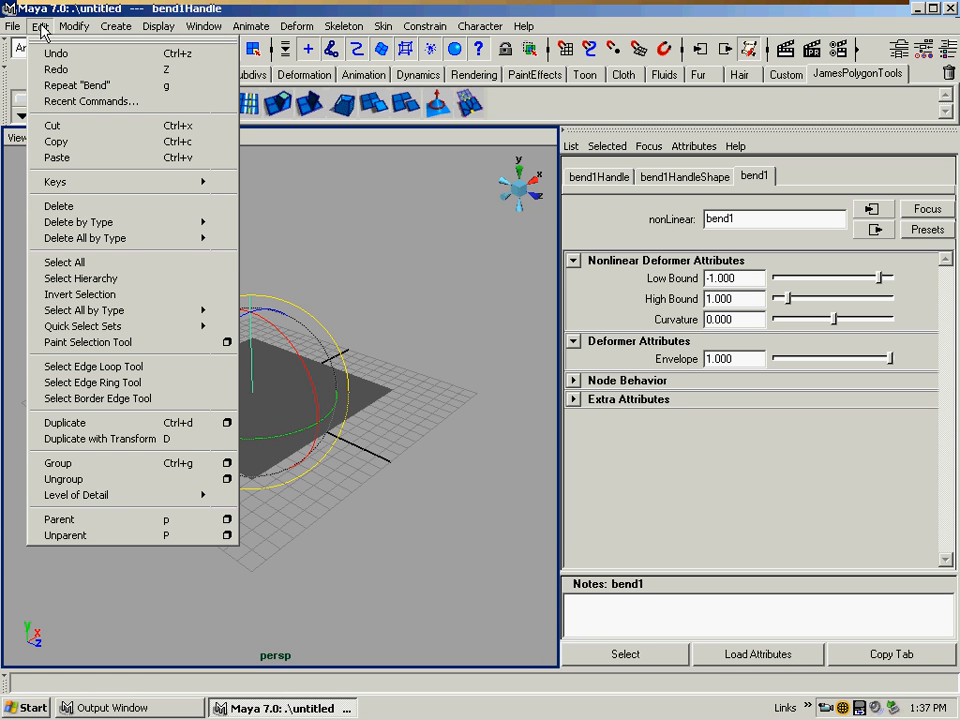
pyautogui.click(74, 26)
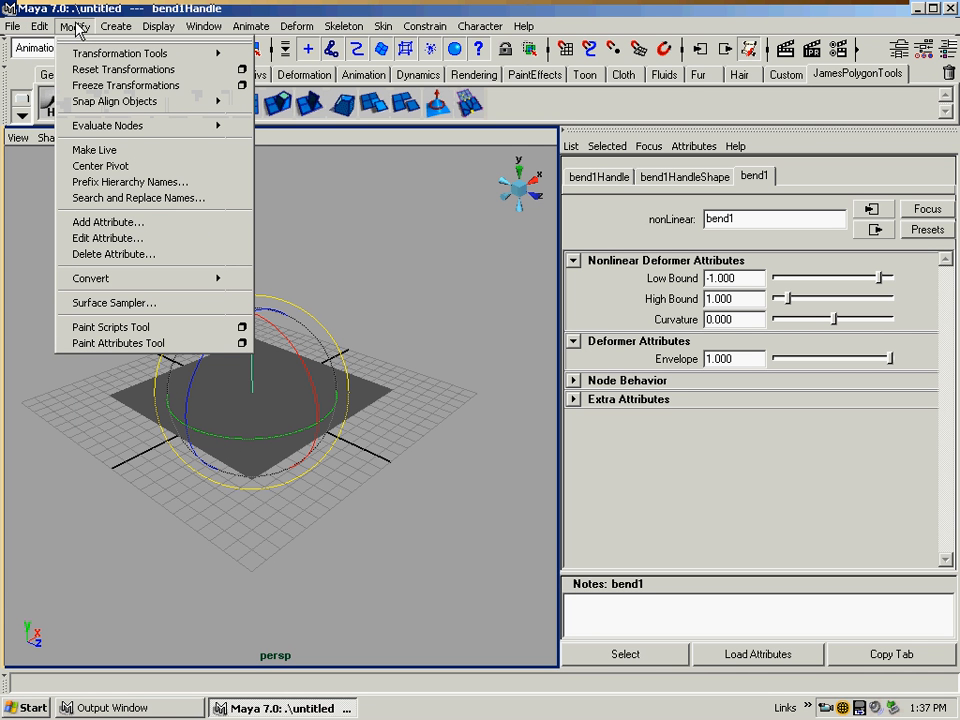
pyautogui.moveTo(107, 238)
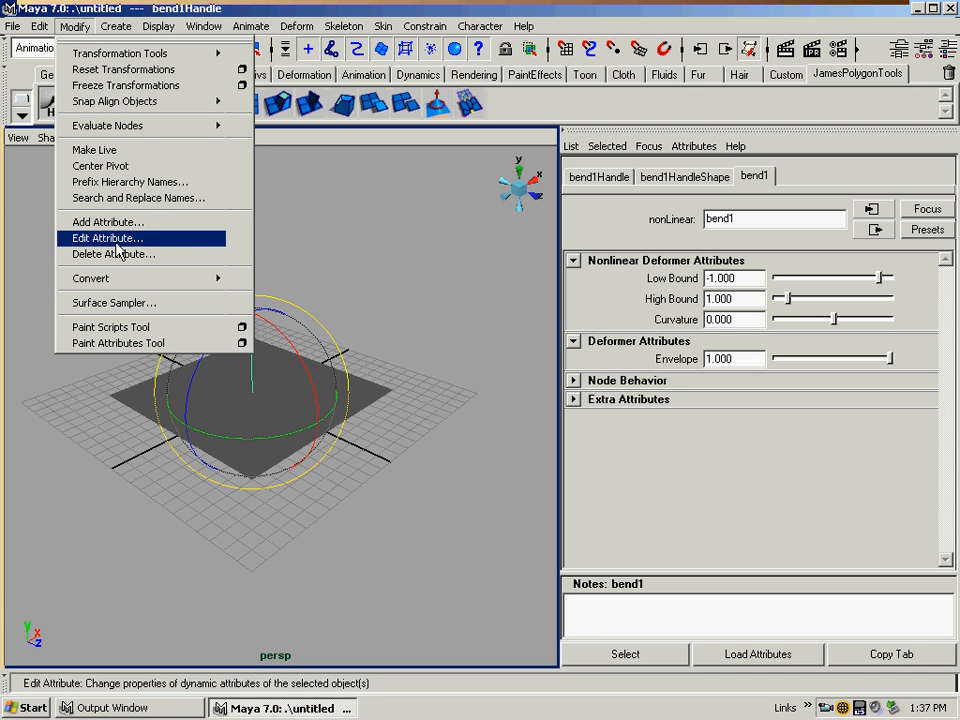
pyautogui.click(106, 238)
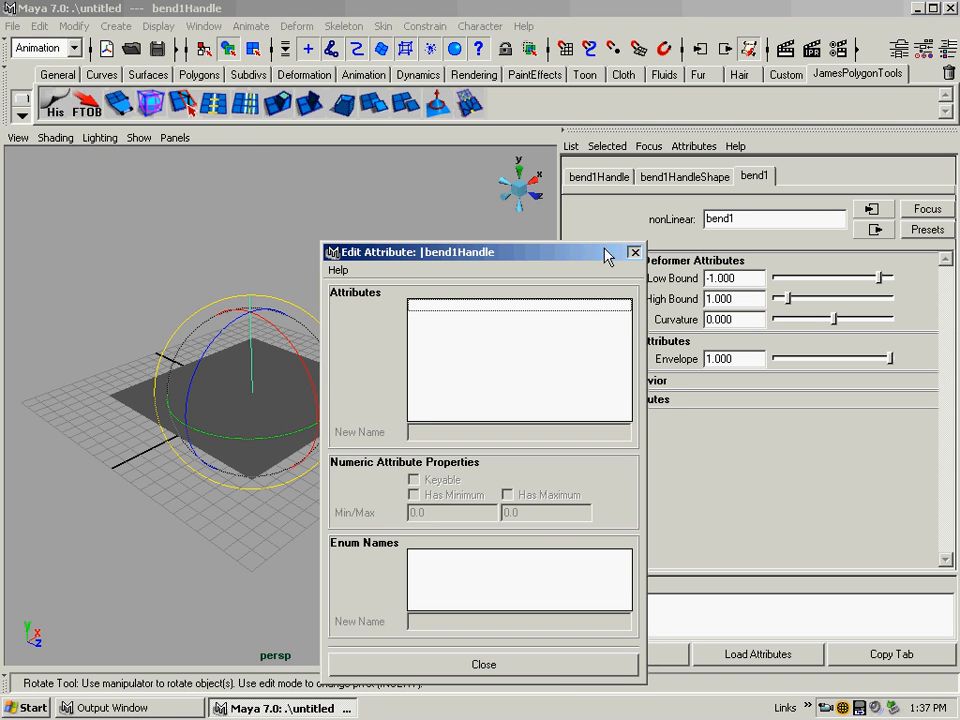
pyautogui.click(74, 26)
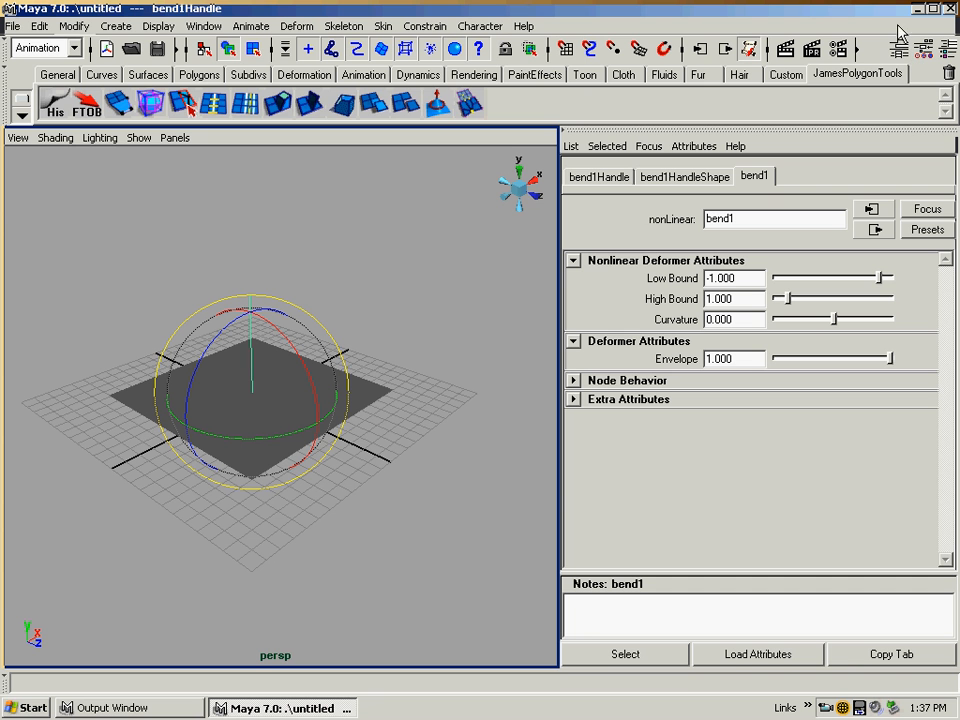
pyautogui.moveTo(824, 119)
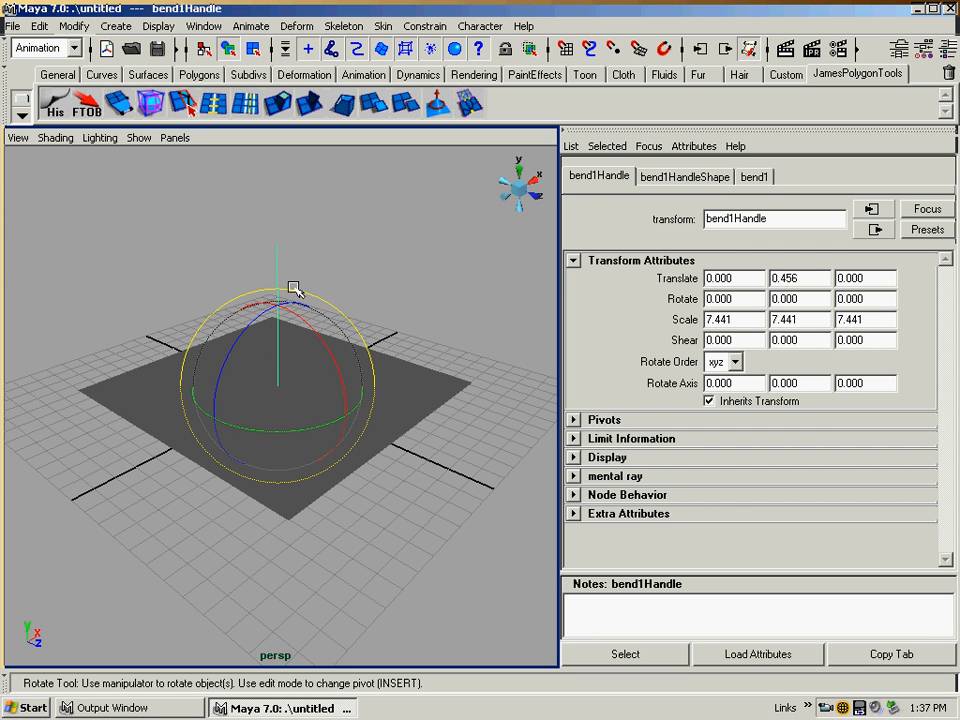
pyautogui.moveTo(295, 348)
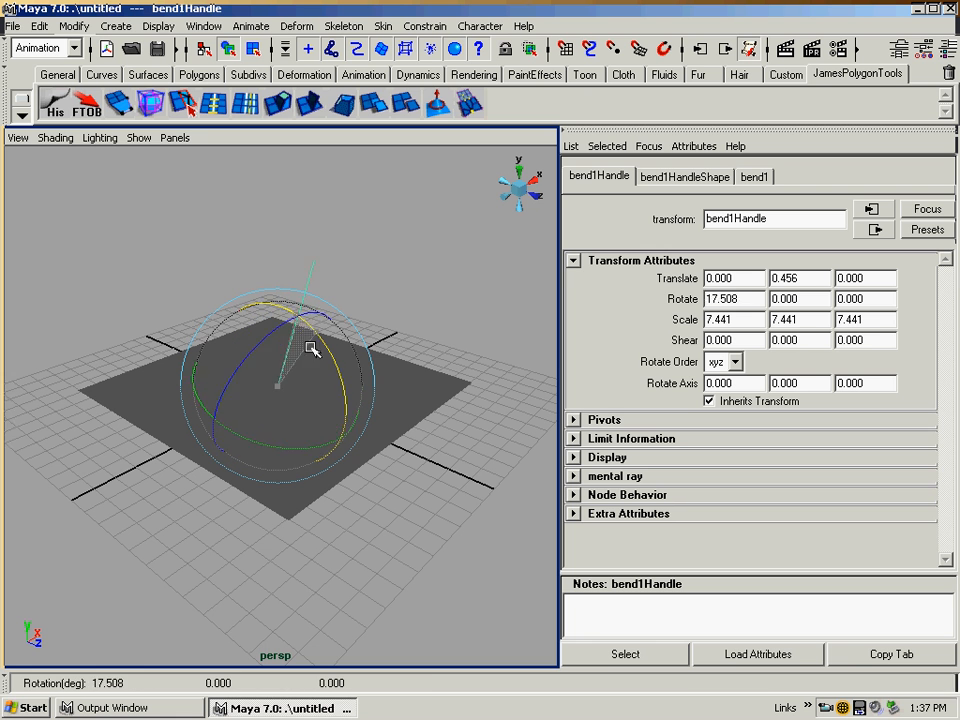
# - Rotate bend1Handle to 90 degrees on X so it lies flat along the plane
pyautogui.moveTo(312, 348); pyautogui.dragTo(352, 432)
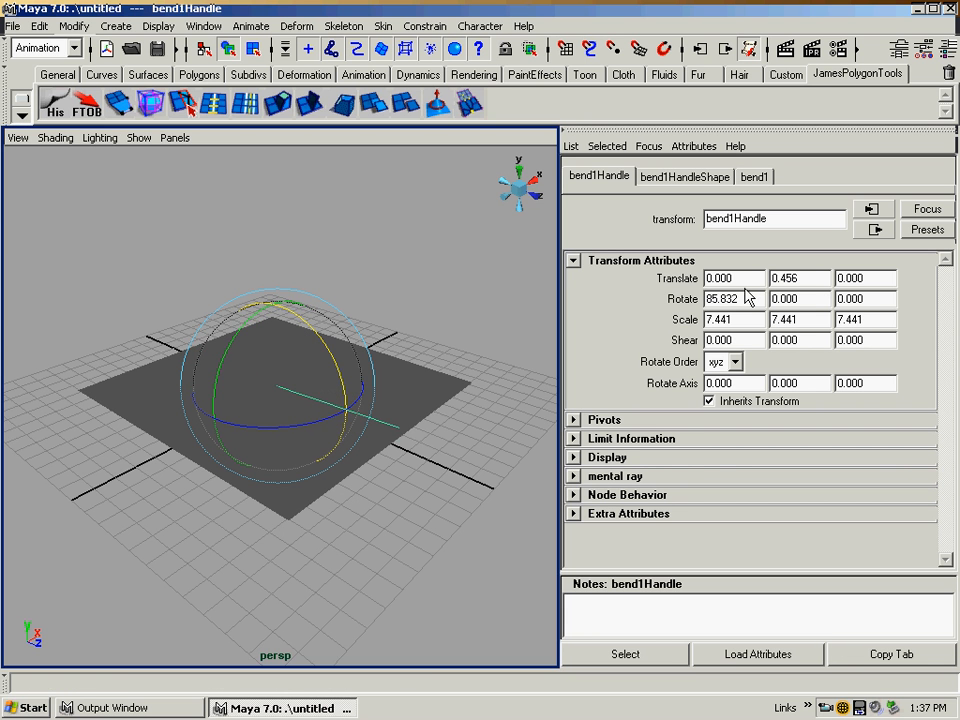
pyautogui.write('90')
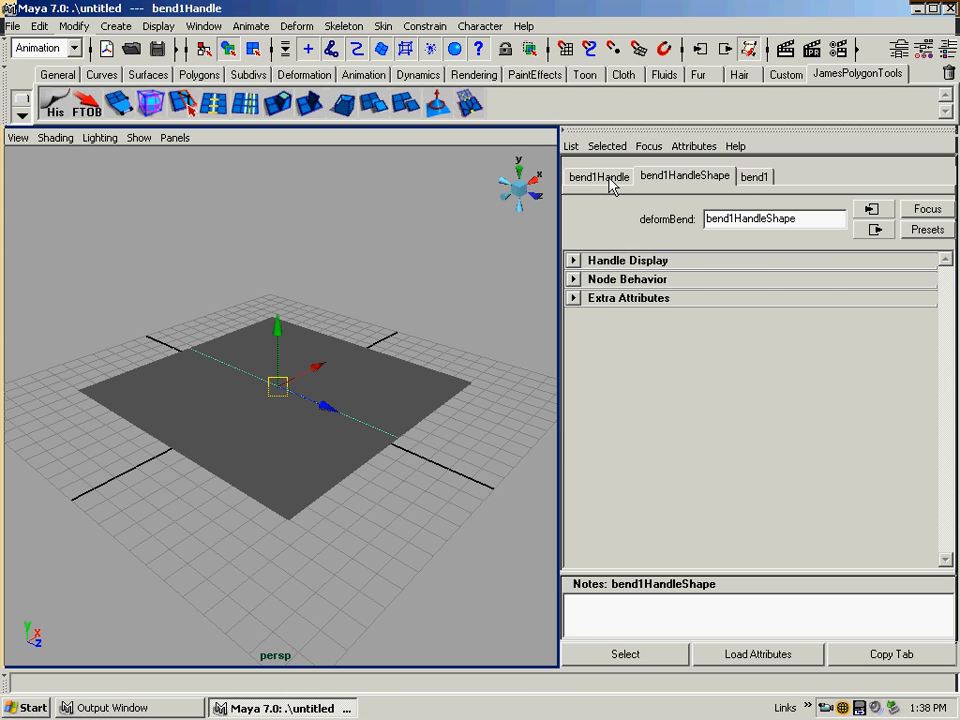
# - Adjust bend1 curvature back and forth, settling near -0.694 to arch the plane into a fan
pyautogui.click(598, 176)
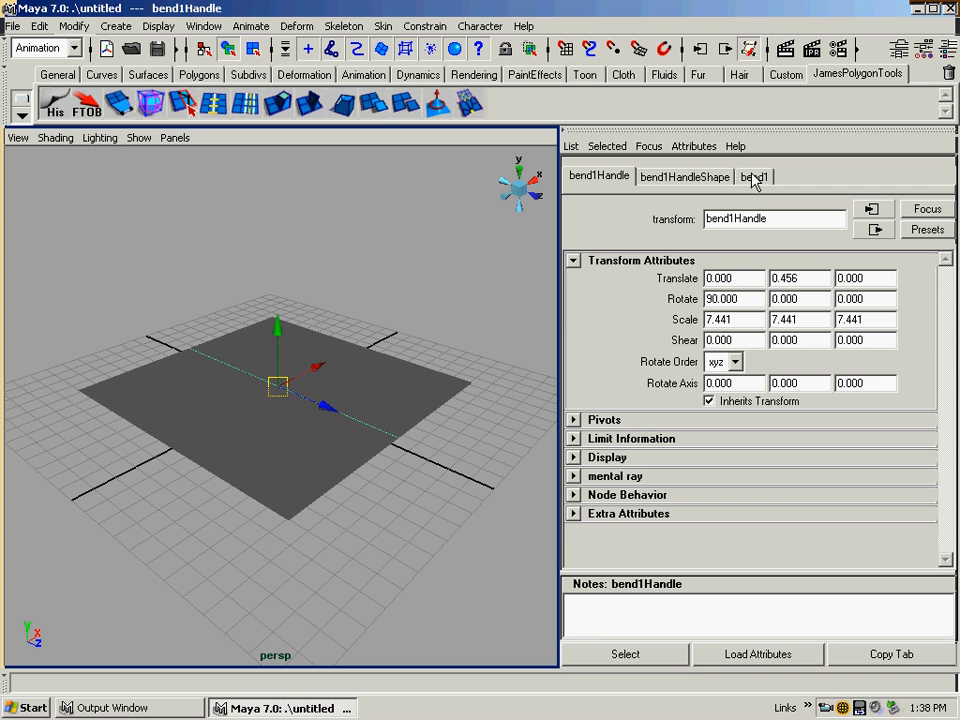
pyautogui.moveTo(758, 183)
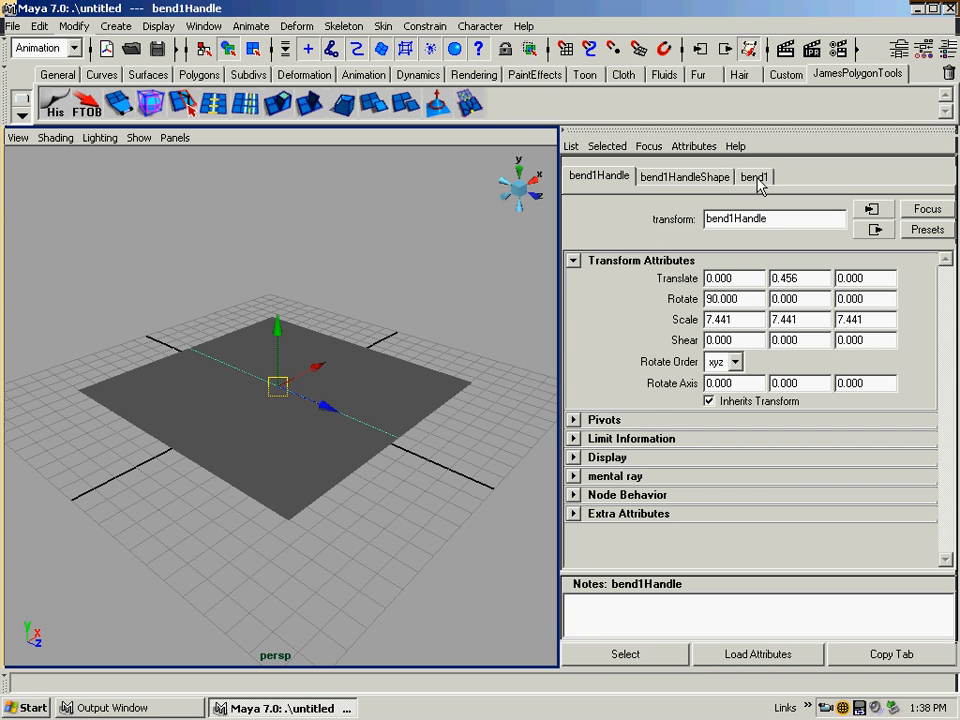
pyautogui.click(754, 176)
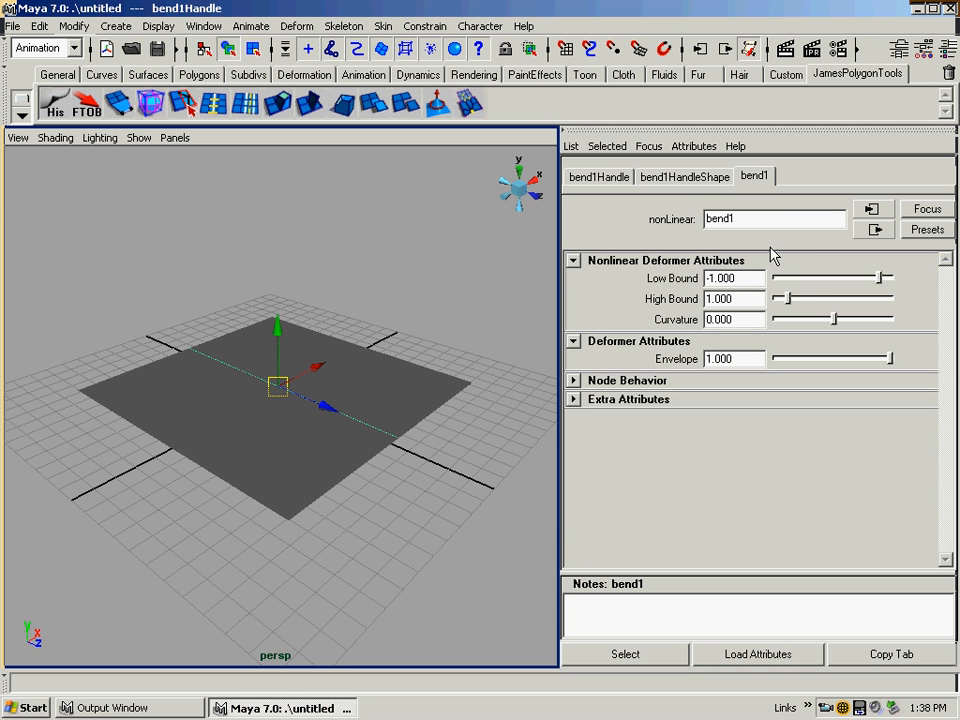
pyautogui.moveTo(814, 322)
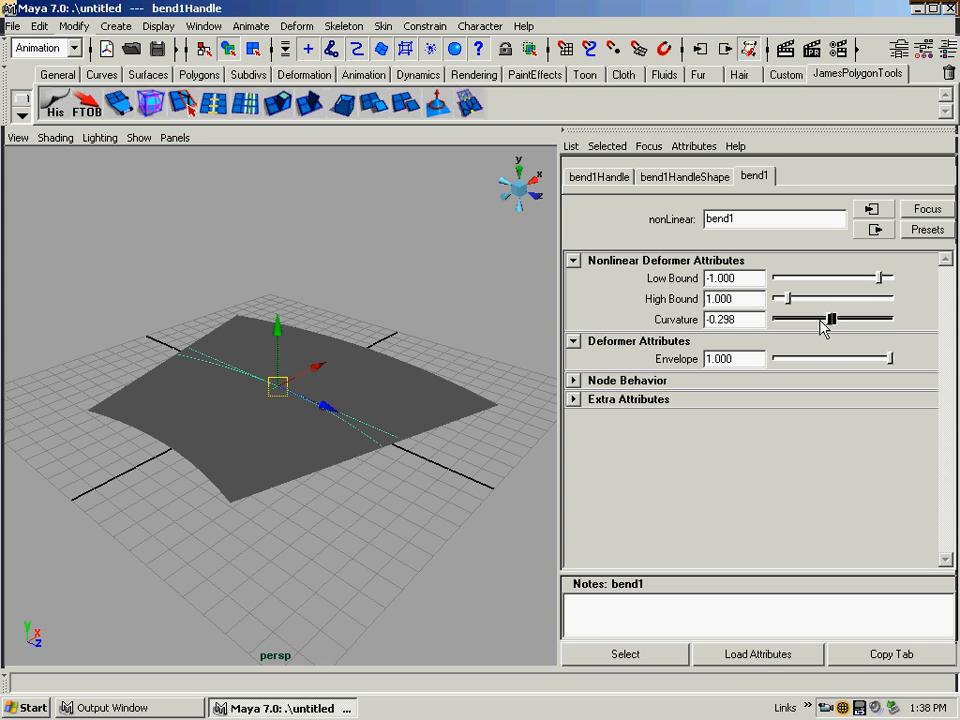
pyautogui.moveTo(831, 318); pyautogui.dragTo(848, 318)
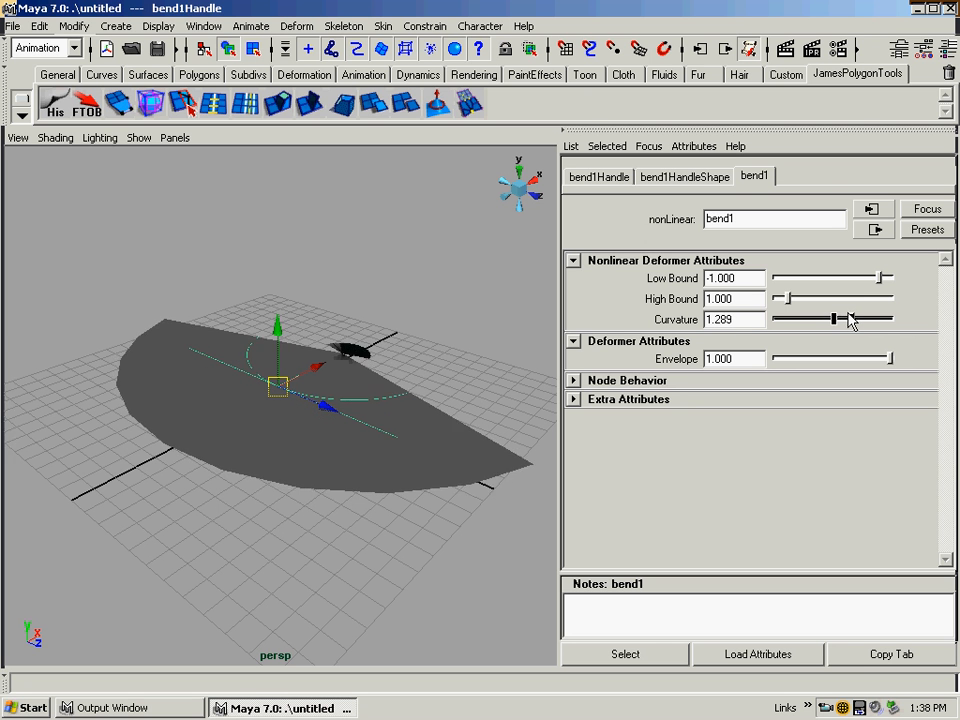
pyautogui.moveTo(852, 319); pyautogui.dragTo(828, 319)
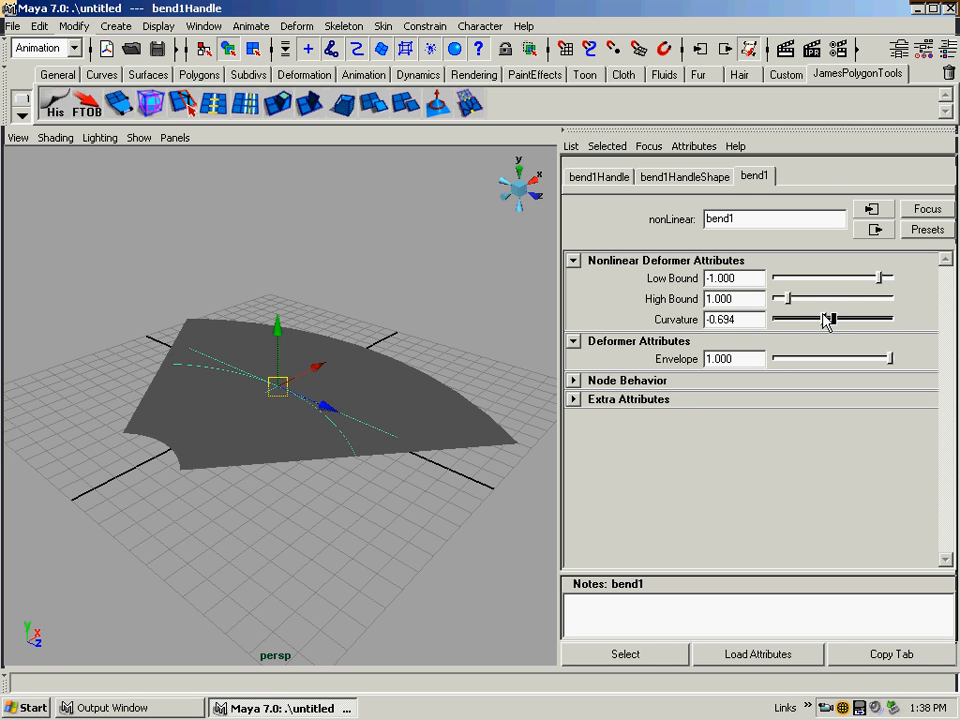
pyautogui.moveTo(828, 318); pyautogui.dragTo(830, 318)
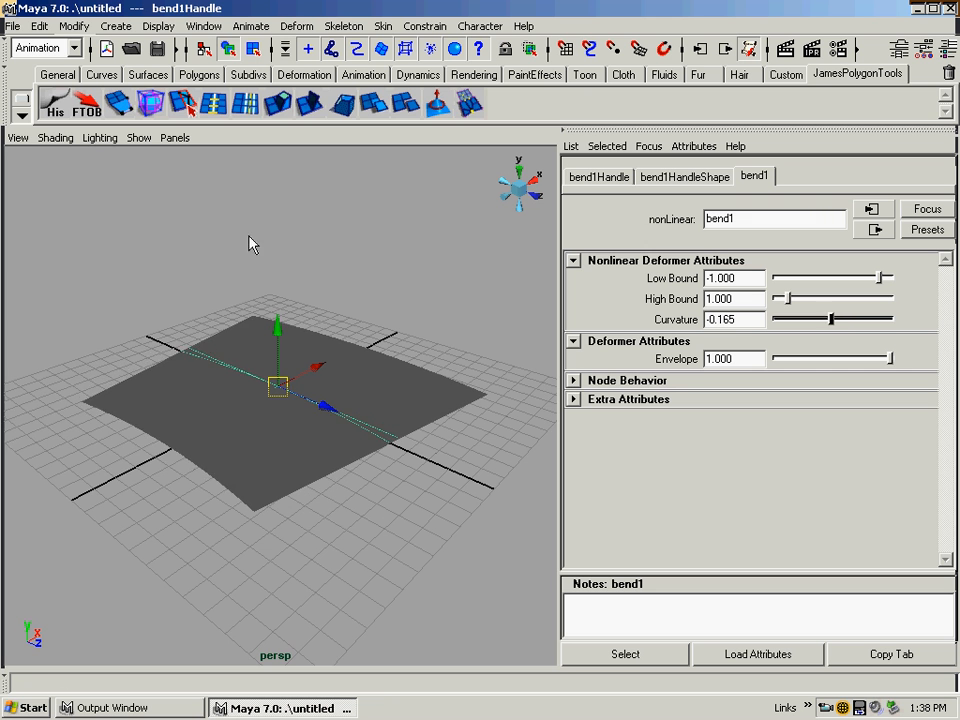
pyautogui.click(55, 137)
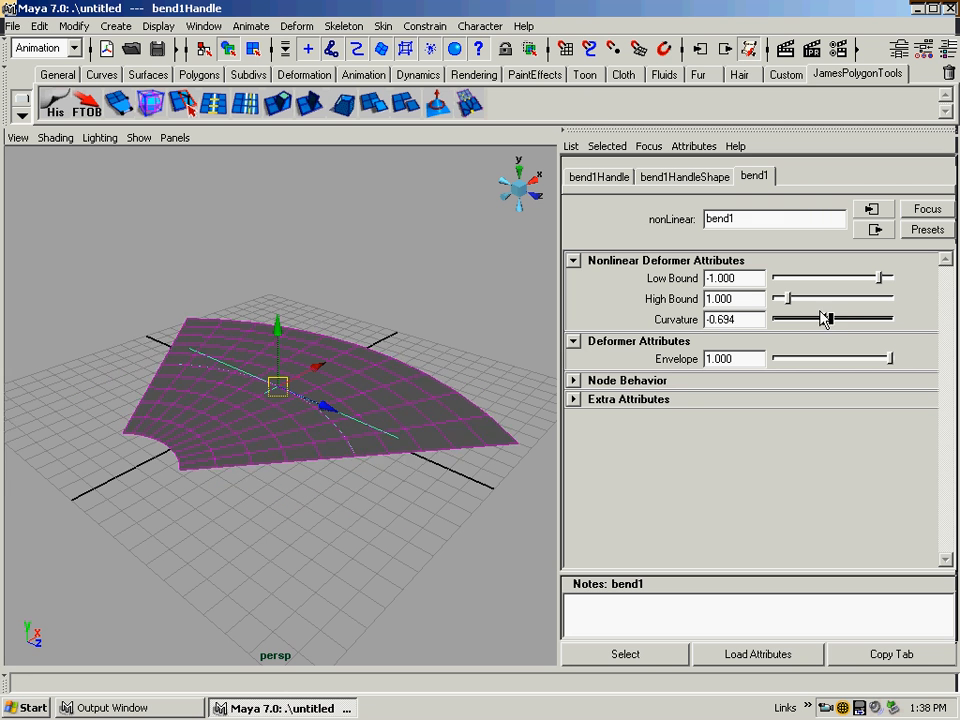
# - Set bend curvature to 0.364 and test the high bound, returning it to 1
pyautogui.moveTo(826, 318); pyautogui.dragTo(835, 318)
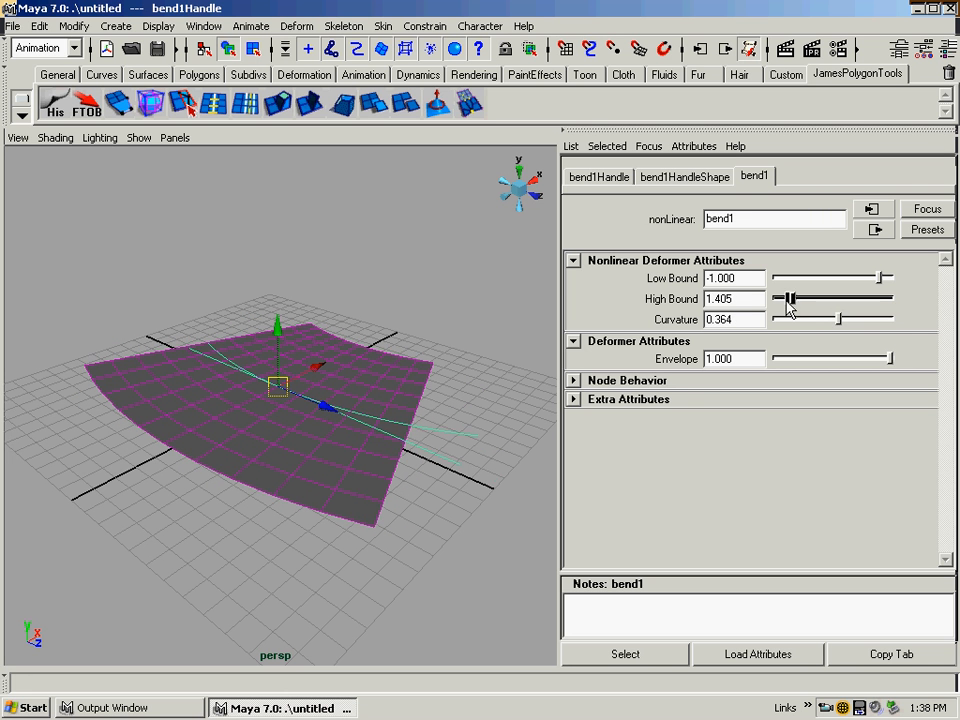
pyautogui.moveTo(790, 298); pyautogui.dragTo(802, 298)
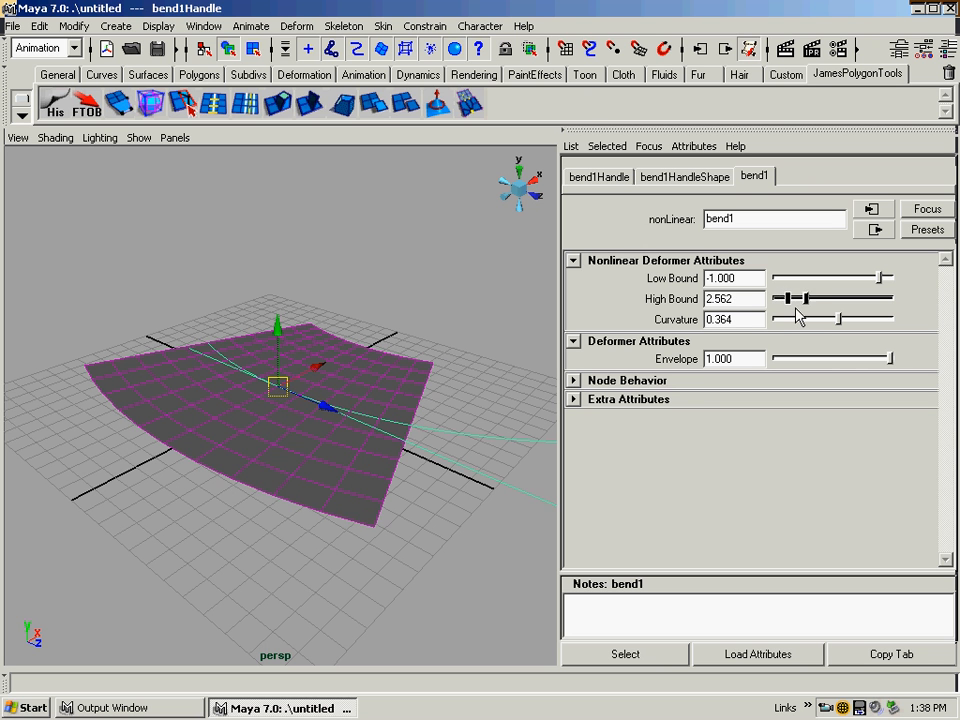
pyautogui.moveTo(800, 298); pyautogui.dragTo(788, 298)
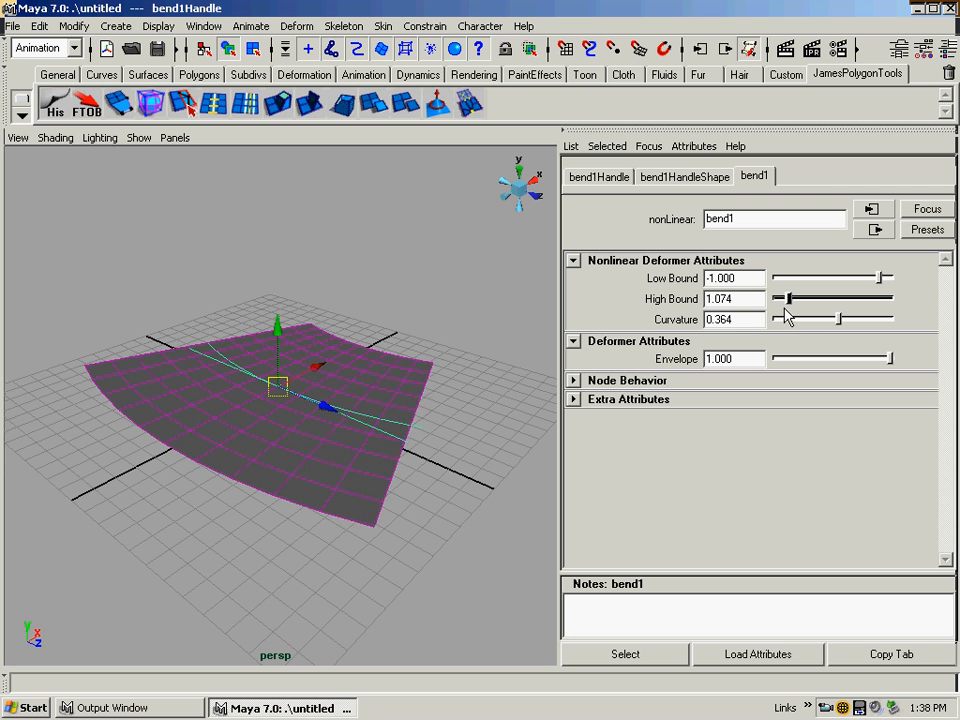
pyautogui.moveTo(787, 299); pyautogui.dragTo(795, 299)
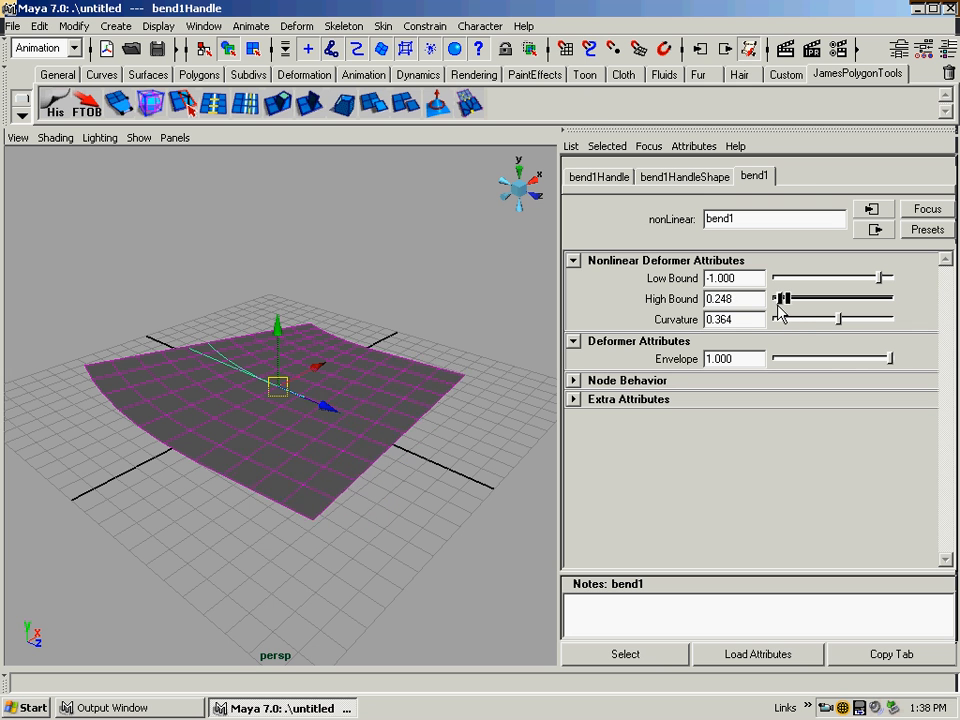
pyautogui.moveTo(785, 298); pyautogui.dragTo(773, 298)
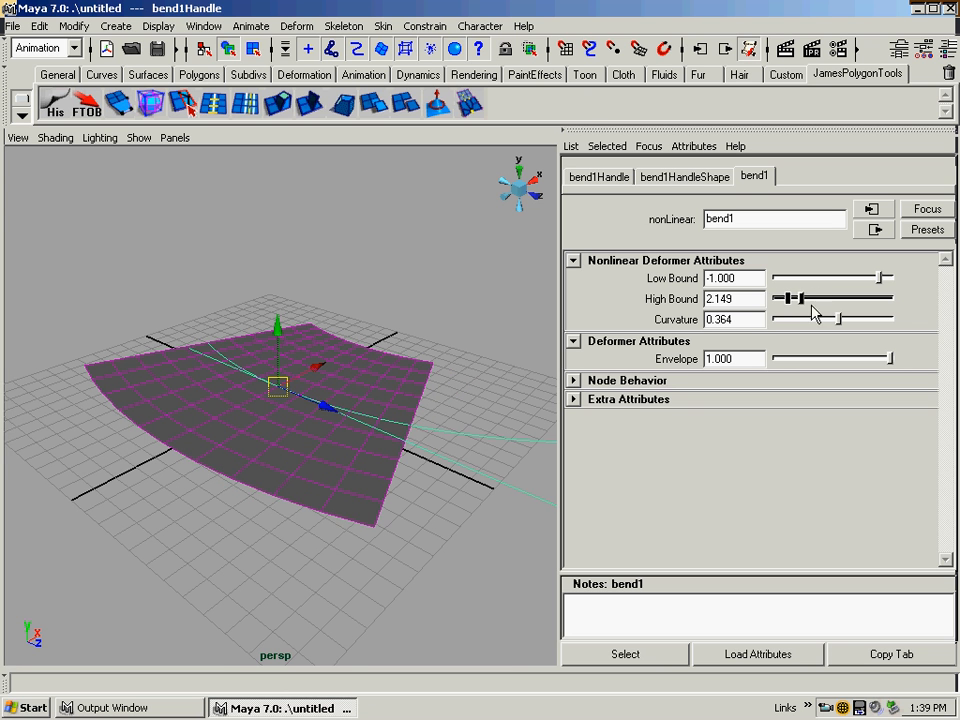
pyautogui.moveTo(830, 298); pyautogui.dragTo(780, 298)
pyautogui.write('1')
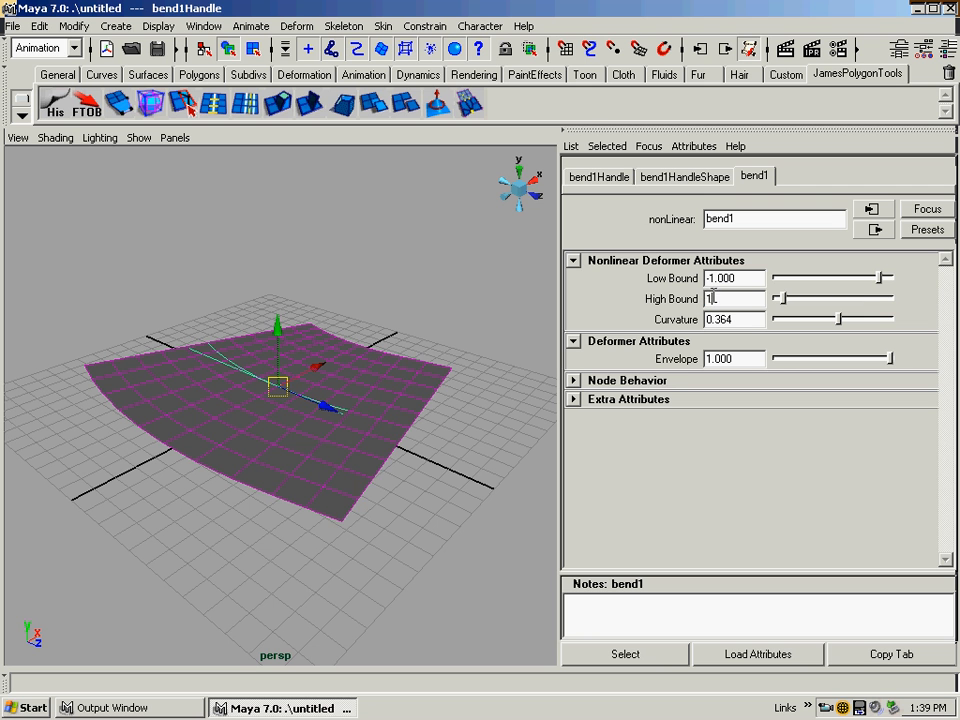
# - Drag the bend's low bound through its range, ending around -4.3
pyautogui.moveTo(883, 278); pyautogui.dragTo(872, 278)
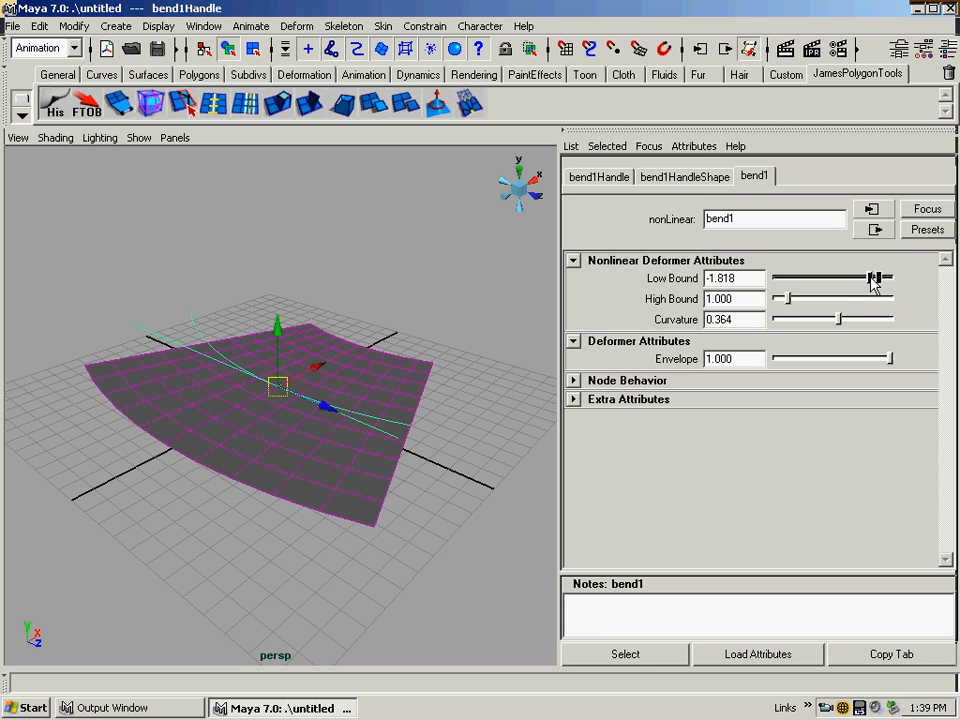
pyautogui.moveTo(873, 278); pyautogui.dragTo(858, 278)
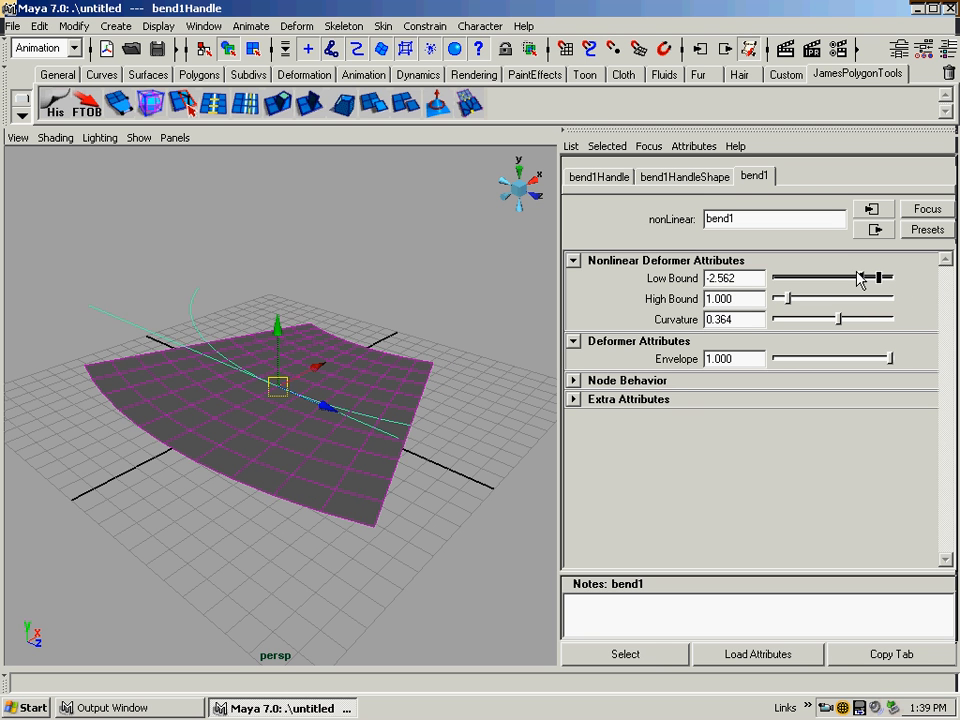
pyautogui.moveTo(878, 278); pyautogui.dragTo(868, 278)
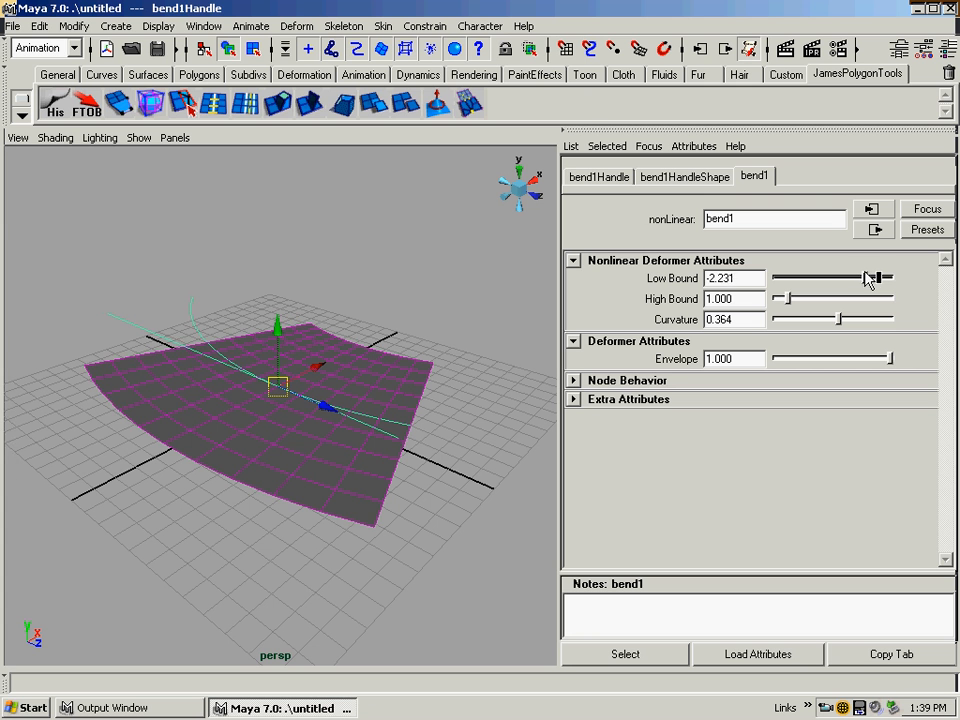
pyautogui.moveTo(872, 278); pyautogui.dragTo(858, 278)
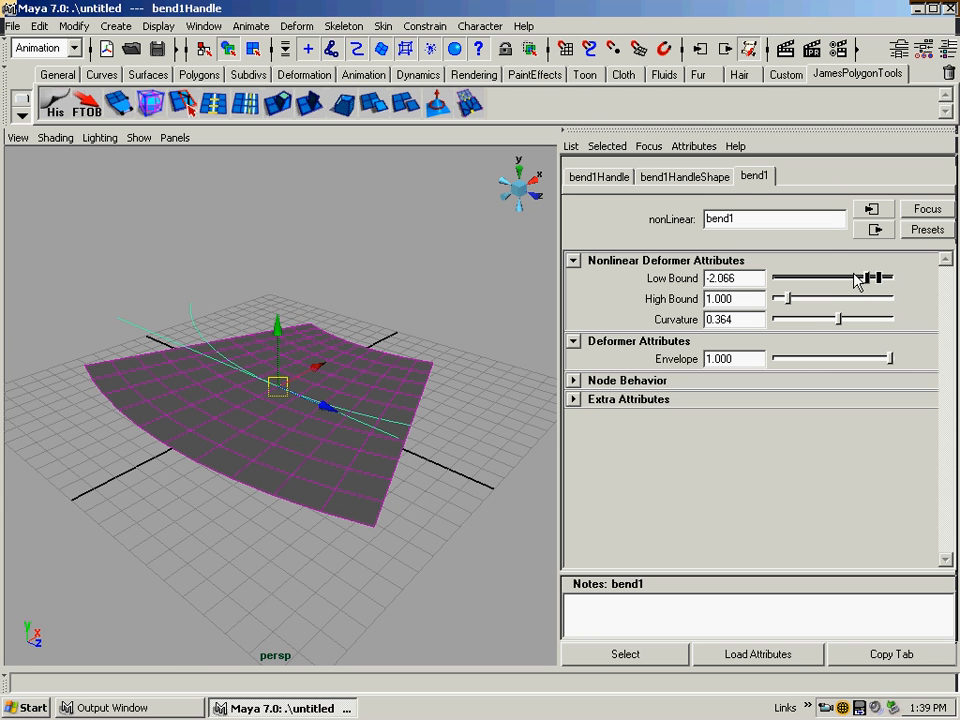
pyautogui.moveTo(855, 278); pyautogui.dragTo(885, 278)
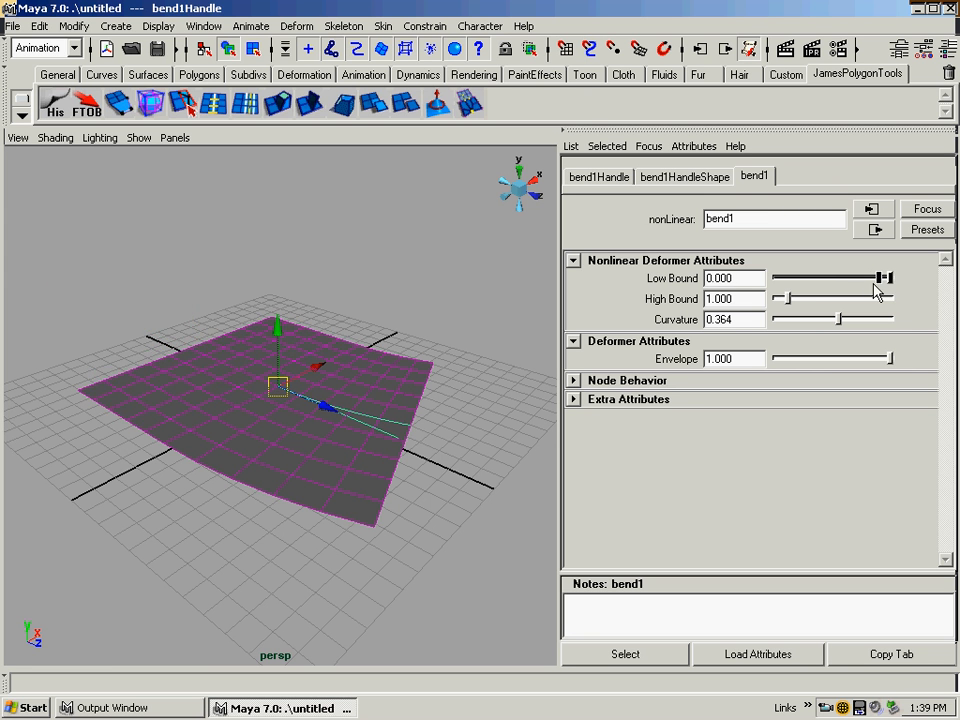
pyautogui.moveTo(885, 278); pyautogui.dragTo(840, 278)
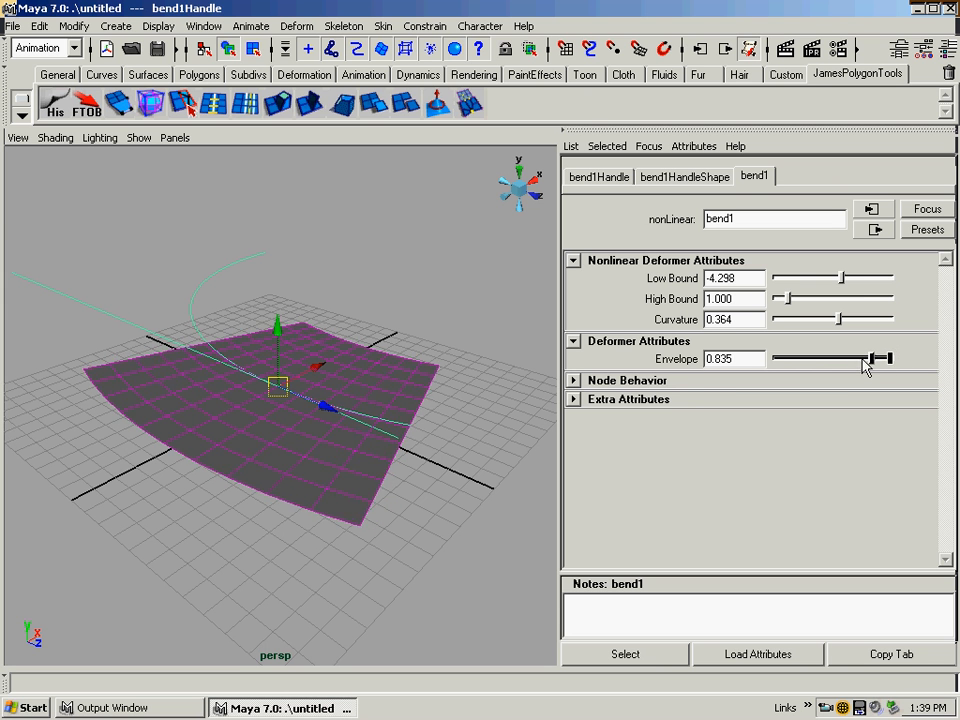
# - Drop the bend envelope to 0, then raise it back gradually toward partial strength
pyautogui.moveTo(858, 358); pyautogui.dragTo(772, 358)
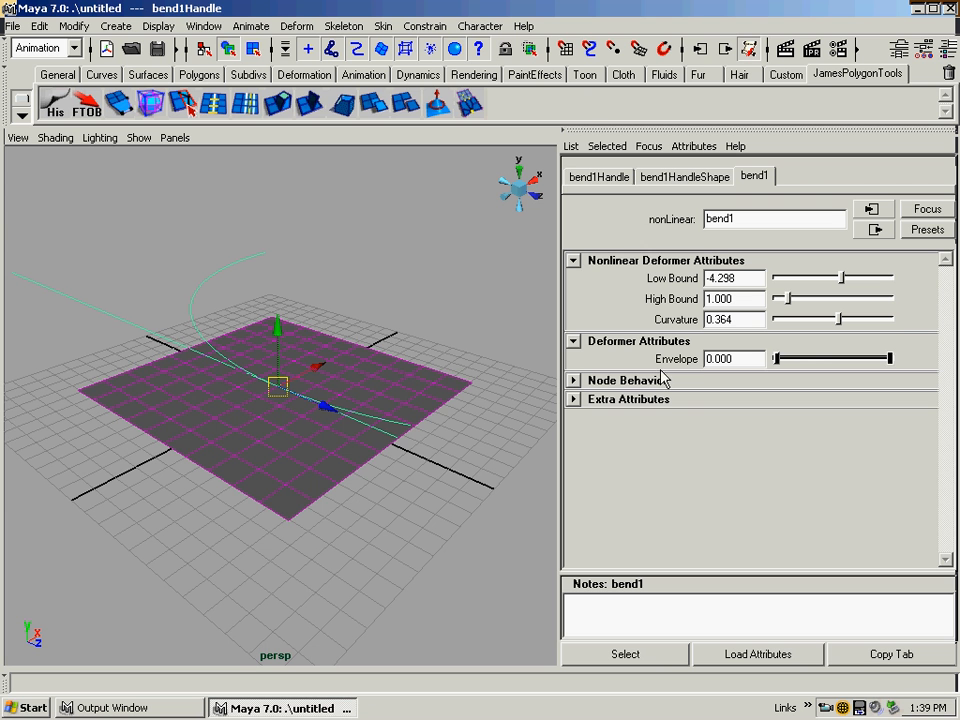
pyautogui.moveTo(775, 358); pyautogui.dragTo(815, 358)
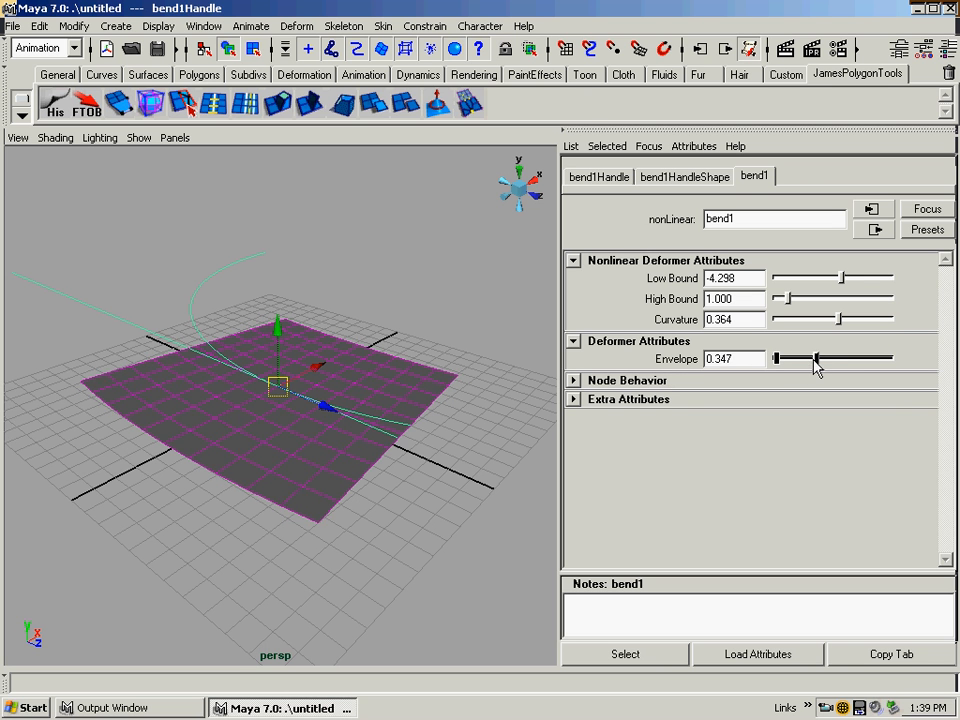
pyautogui.moveTo(790, 358); pyautogui.dragTo(818, 358)
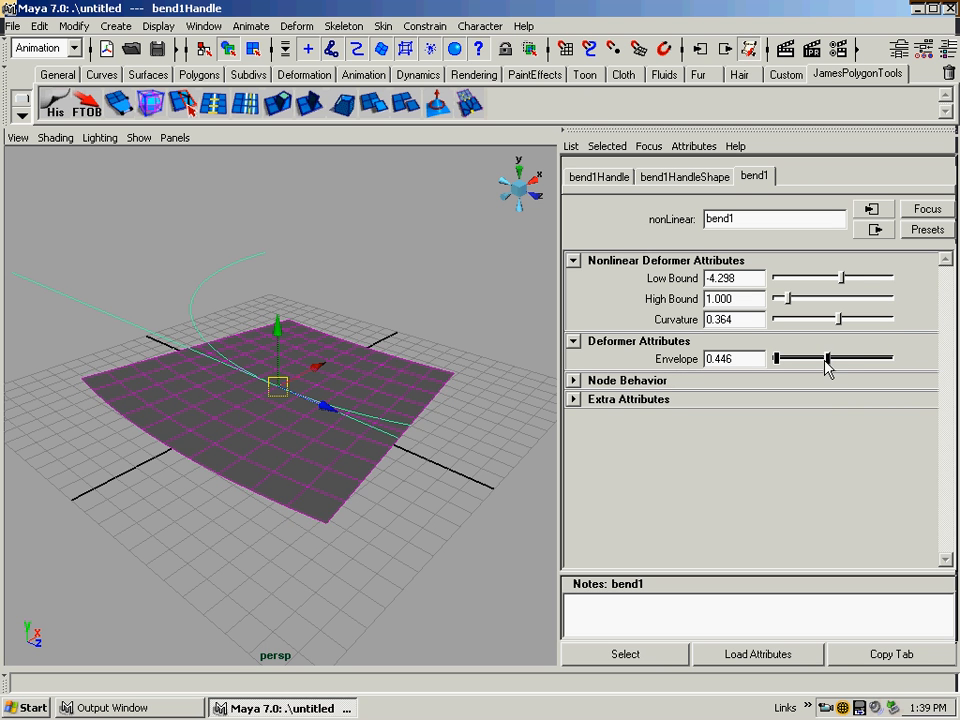
pyautogui.moveTo(817, 358); pyautogui.dragTo(832, 358)
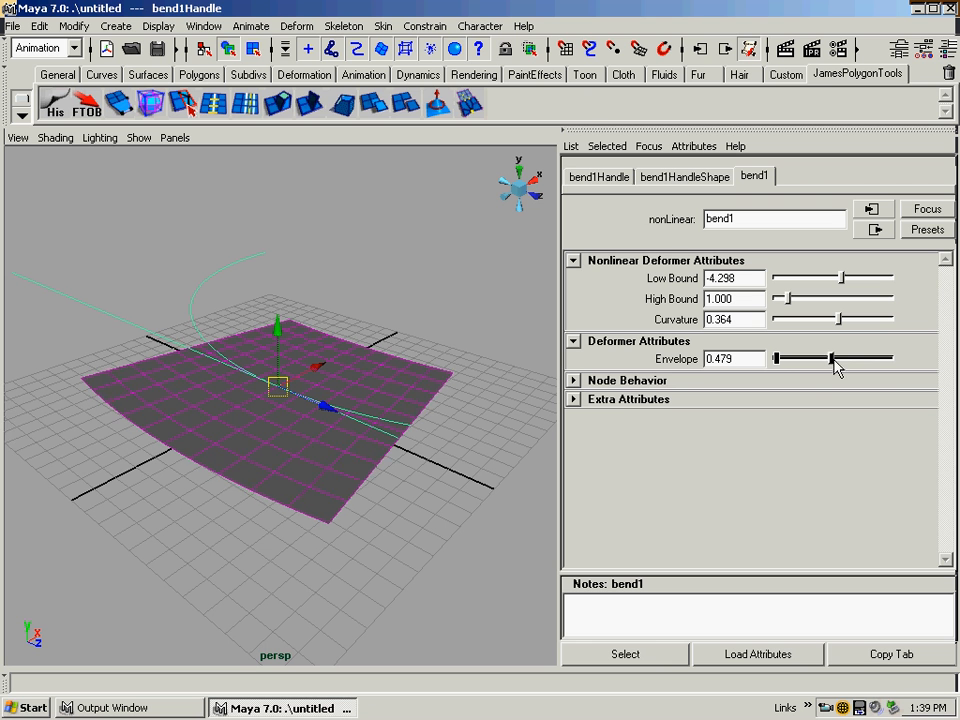
pyautogui.moveTo(830, 358); pyautogui.dragTo(890, 358)
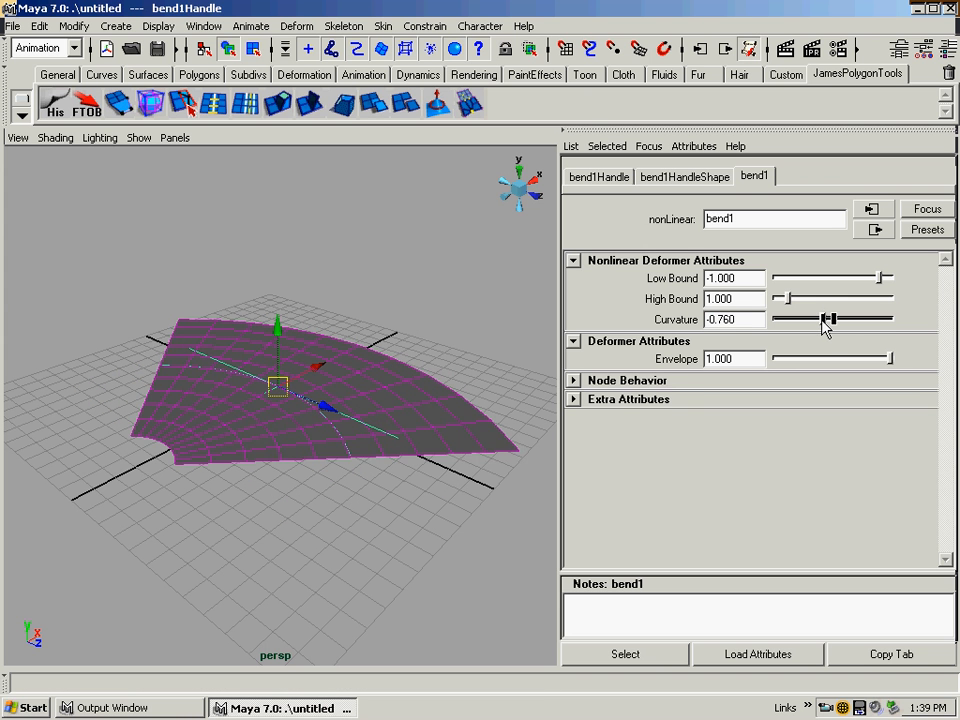
# - Deepen the bend curvature to about -0.893 for a tighter fan curl
pyautogui.moveTo(830, 318); pyautogui.dragTo(825, 318)
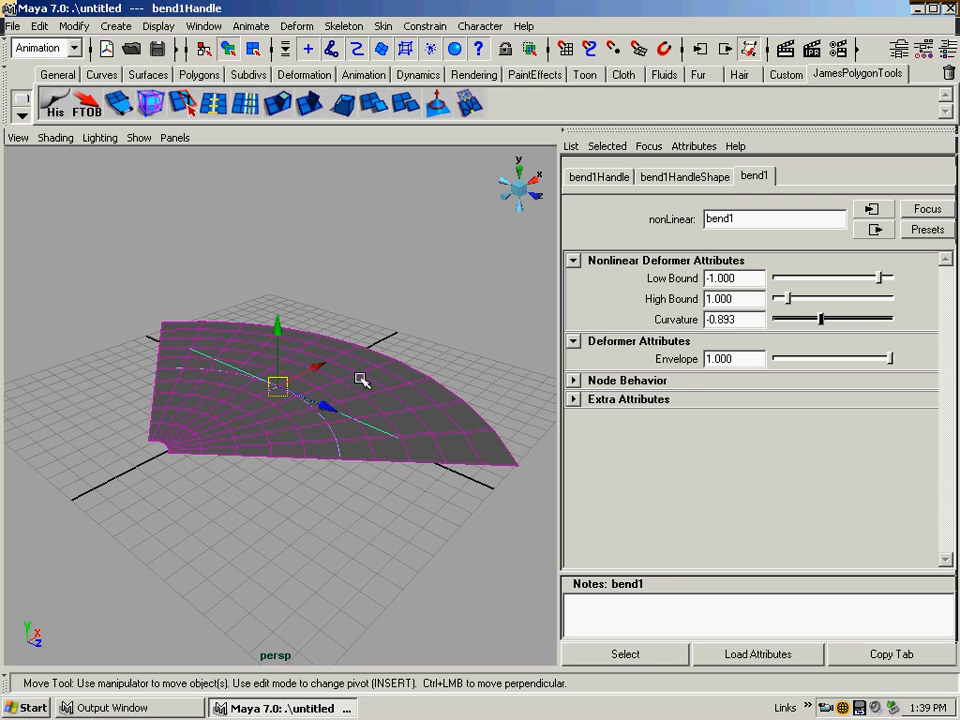
# - Reorient bend1Handle to rotation 90, 0, -90 so the plane curls into a trough
pyautogui.click(598, 176)
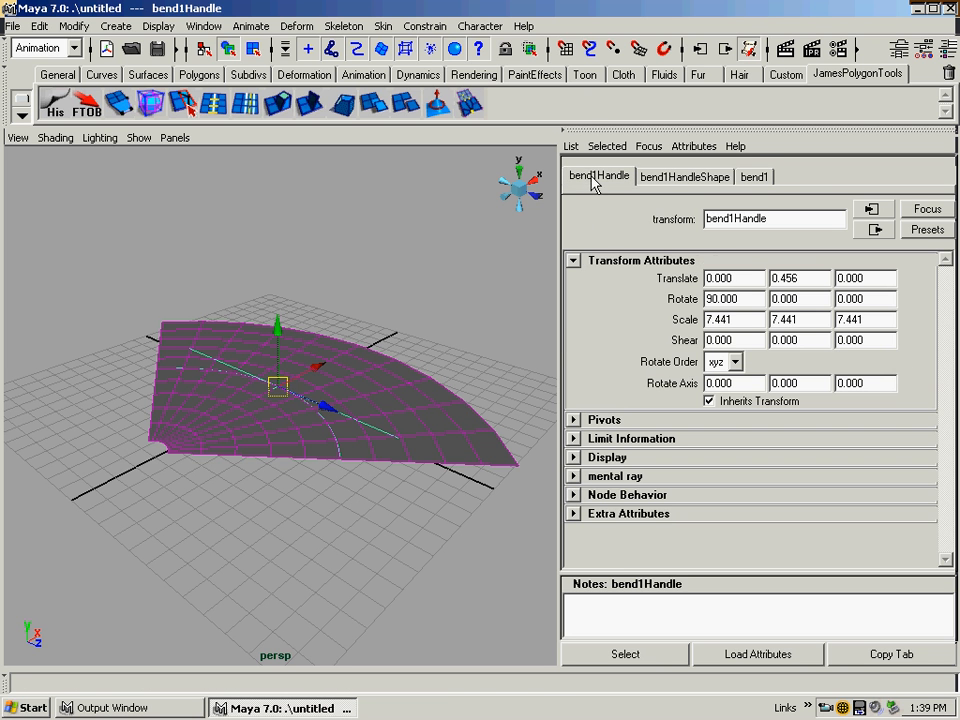
pyautogui.click(278, 388)
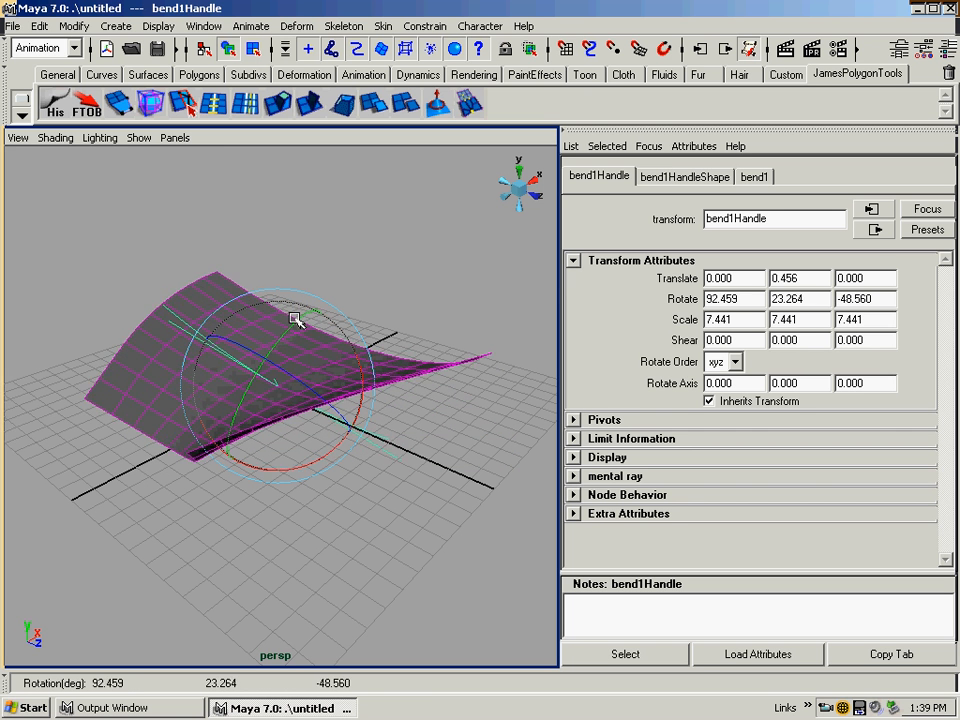
pyautogui.moveTo(300, 320); pyautogui.dragTo(310, 308)
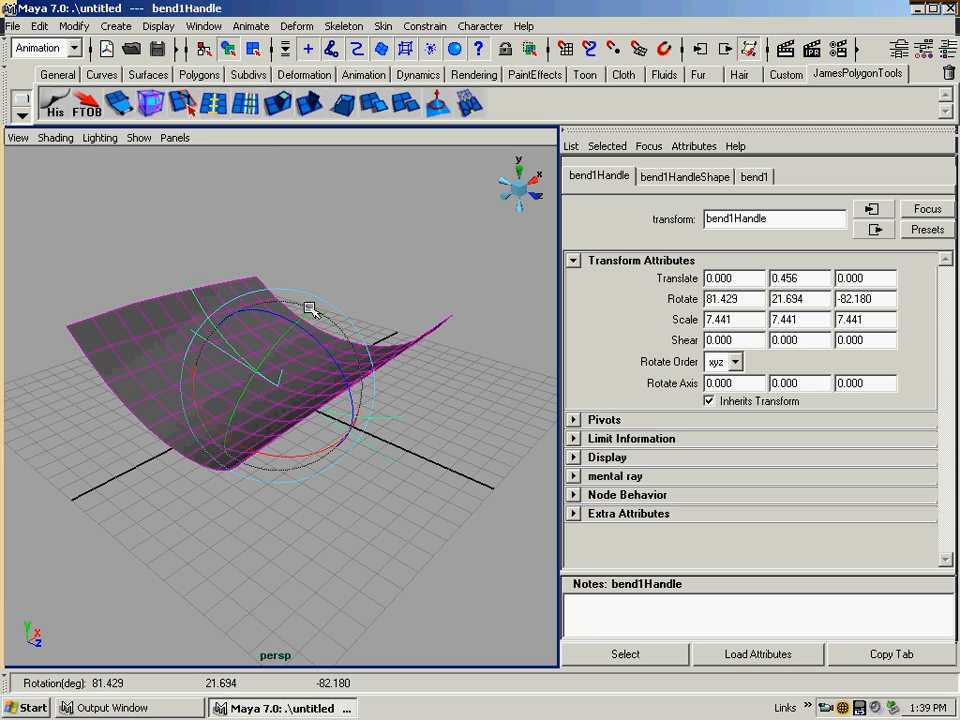
pyautogui.moveTo(310, 308); pyautogui.dragTo(258, 363)
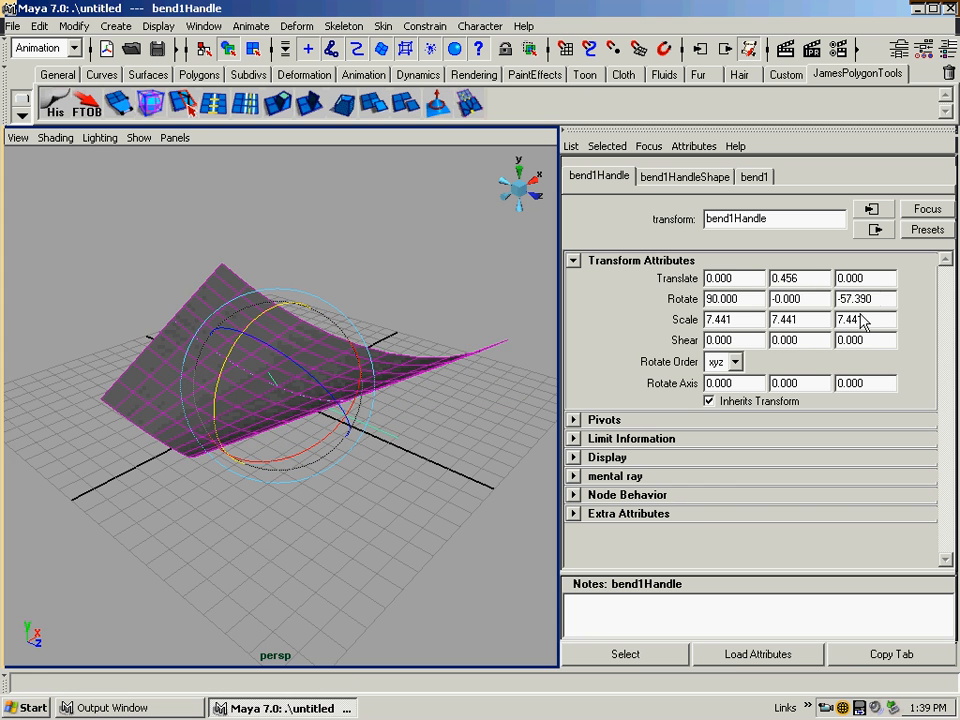
pyautogui.write('-90.000')
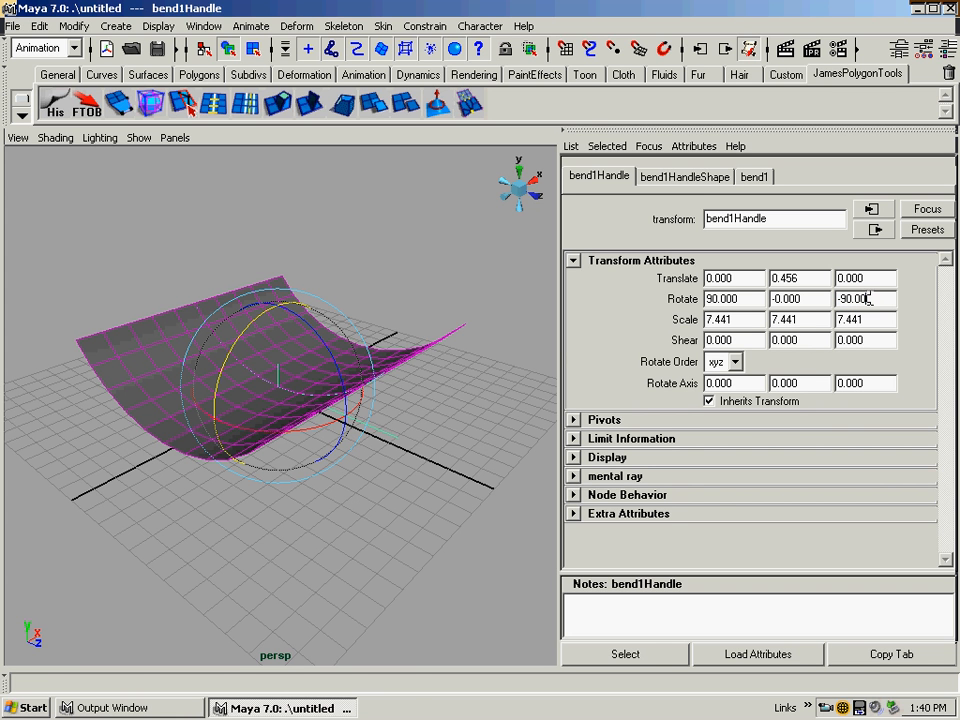
pyautogui.moveTo(350, 393)
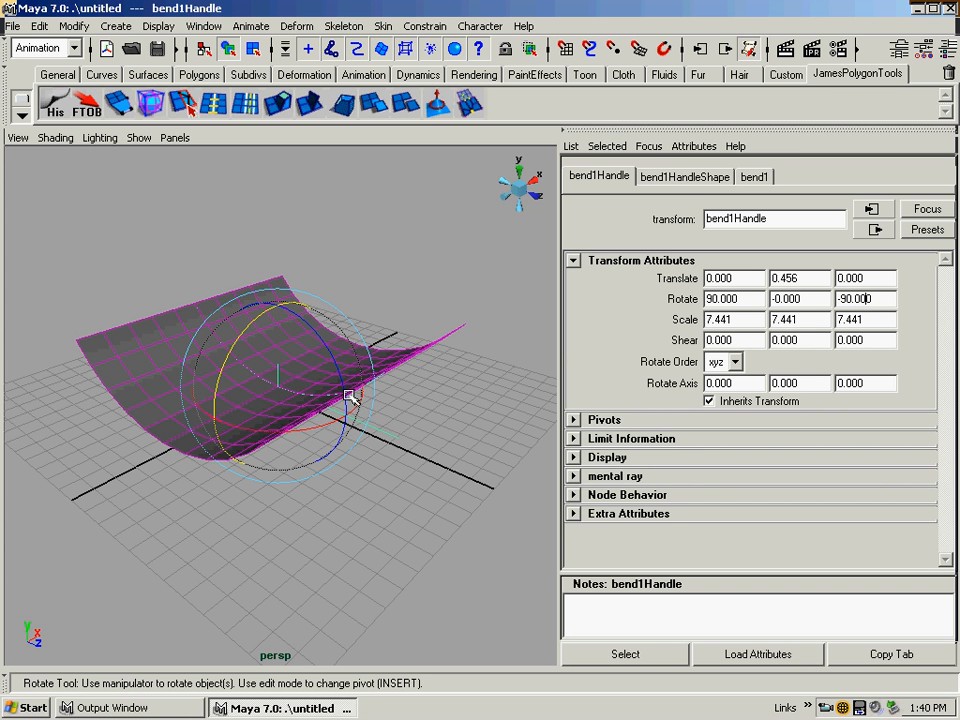
pyautogui.moveTo(420, 250)
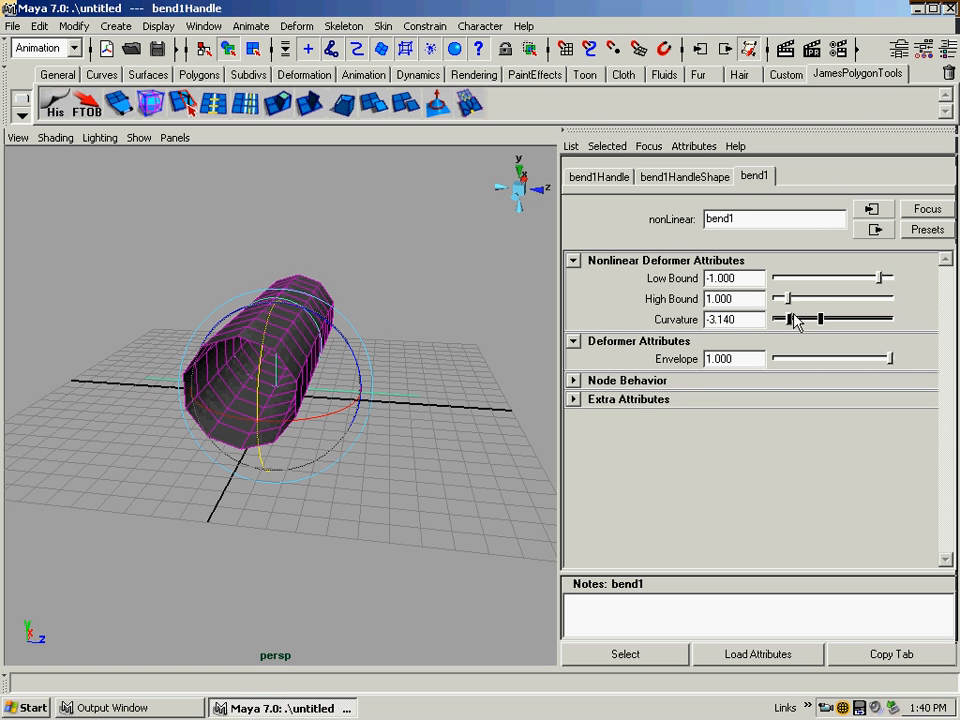
# - Set bend curvature to -1.62 and change the high bound to 0 so one half curls
pyautogui.moveTo(820, 318); pyautogui.dragTo(850, 318)
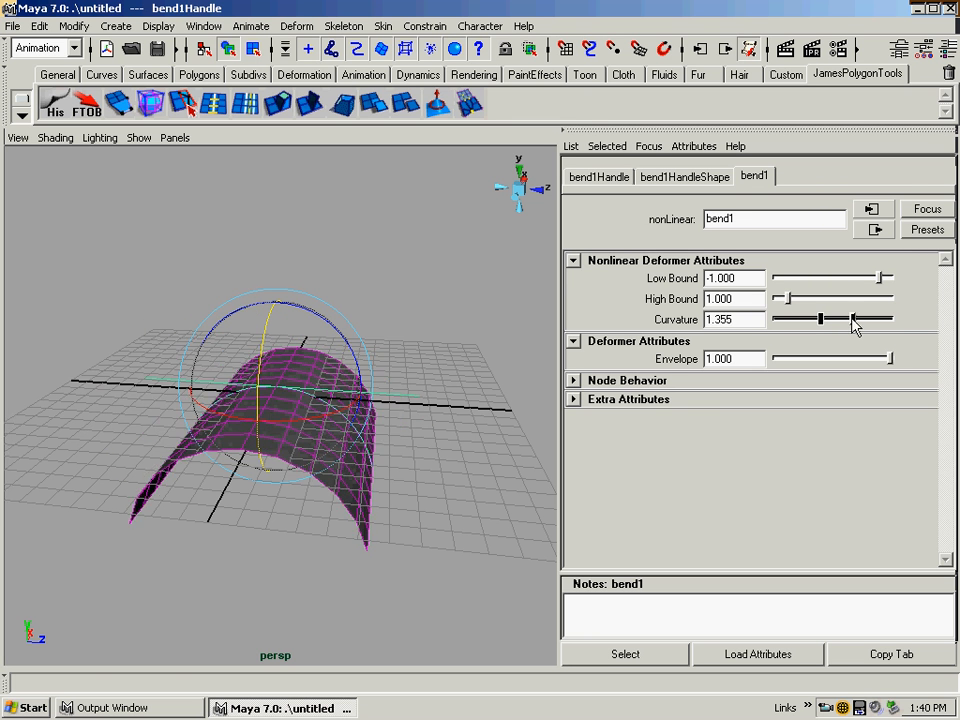
pyautogui.moveTo(850, 318); pyautogui.dragTo(818, 318)
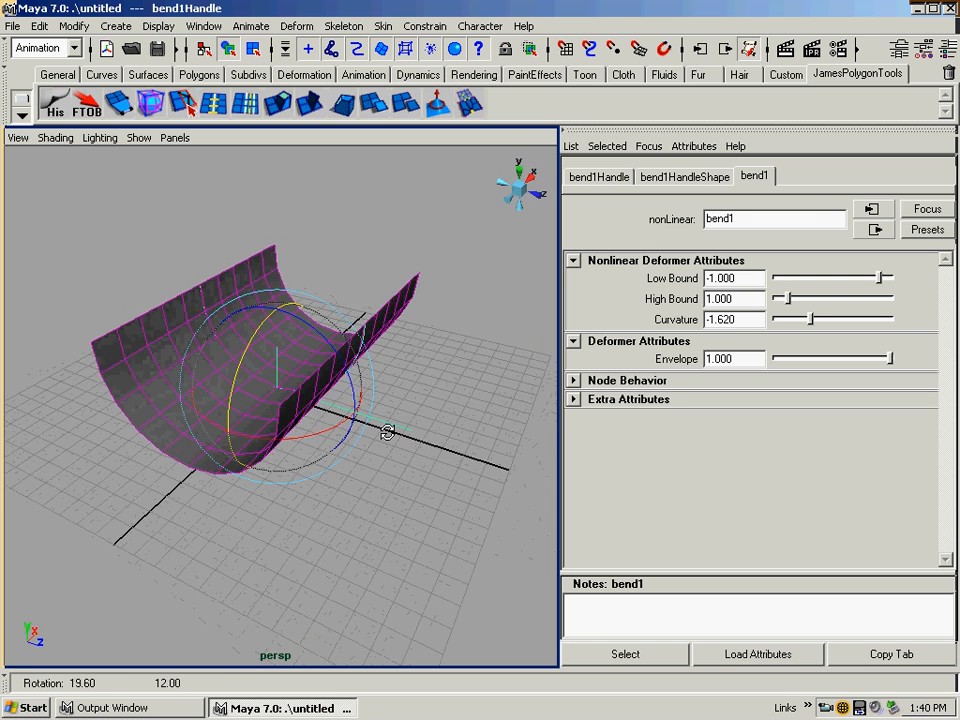
pyautogui.moveTo(778, 298); pyautogui.dragTo(833, 298)
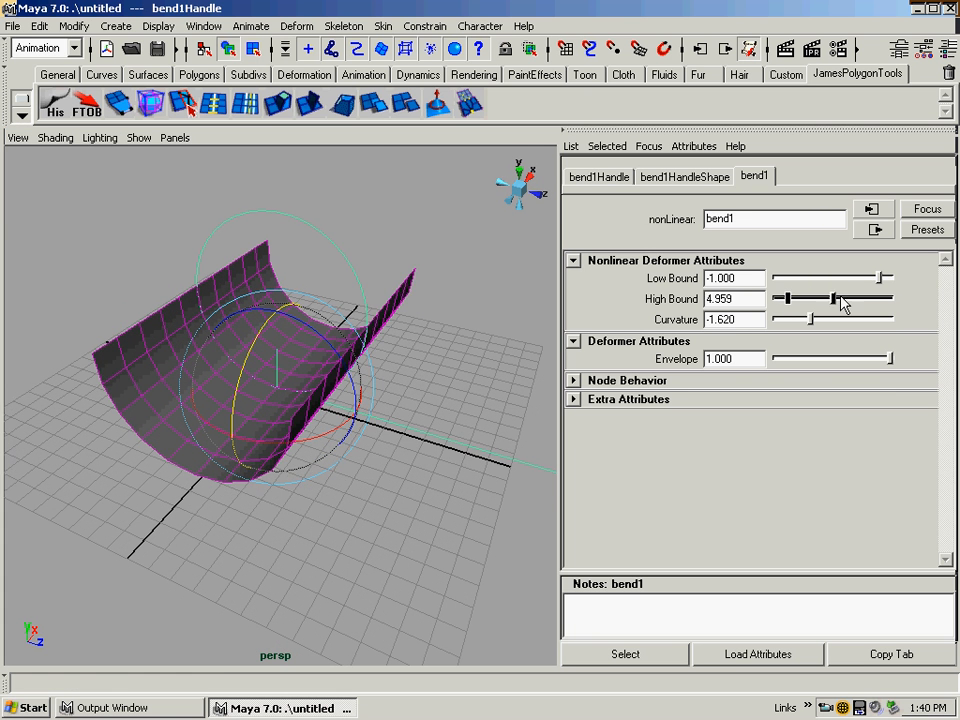
pyautogui.moveTo(835, 298); pyautogui.dragTo(780, 298)
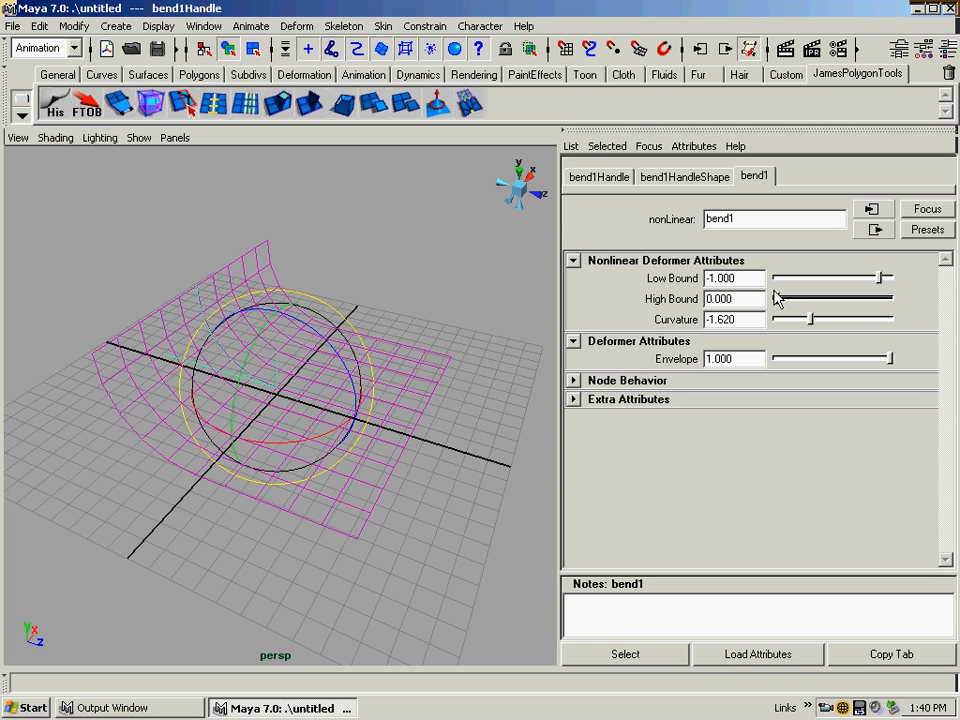
# - Raise bend1's High Bound to about 2.56 so only one side curls
pyautogui.moveTo(776, 298); pyautogui.dragTo(782, 298)
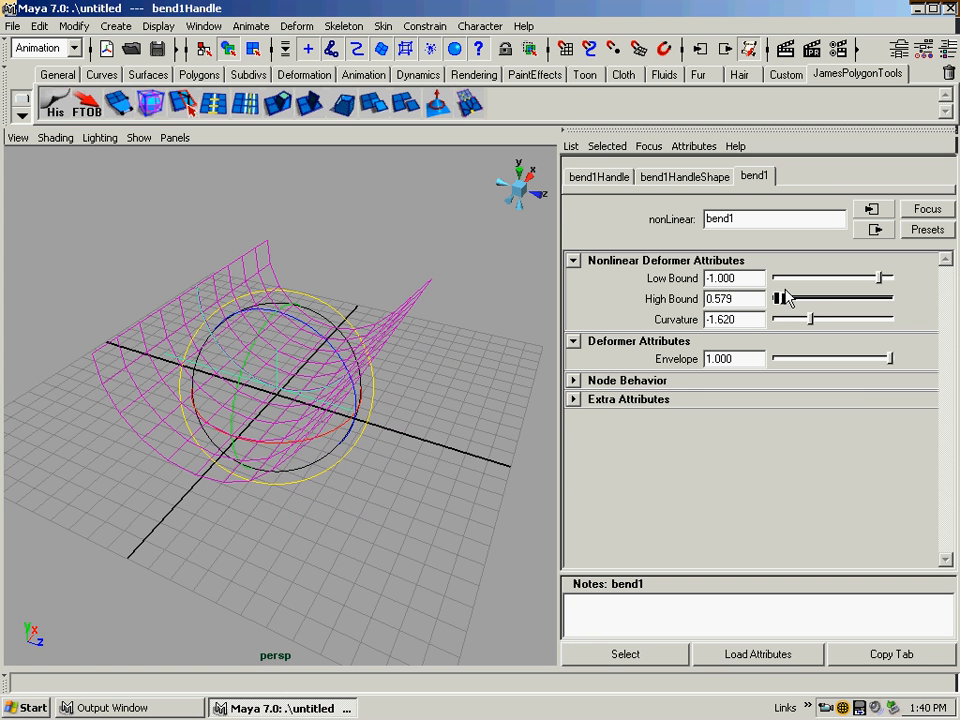
pyautogui.moveTo(785, 298); pyautogui.dragTo(812, 298)
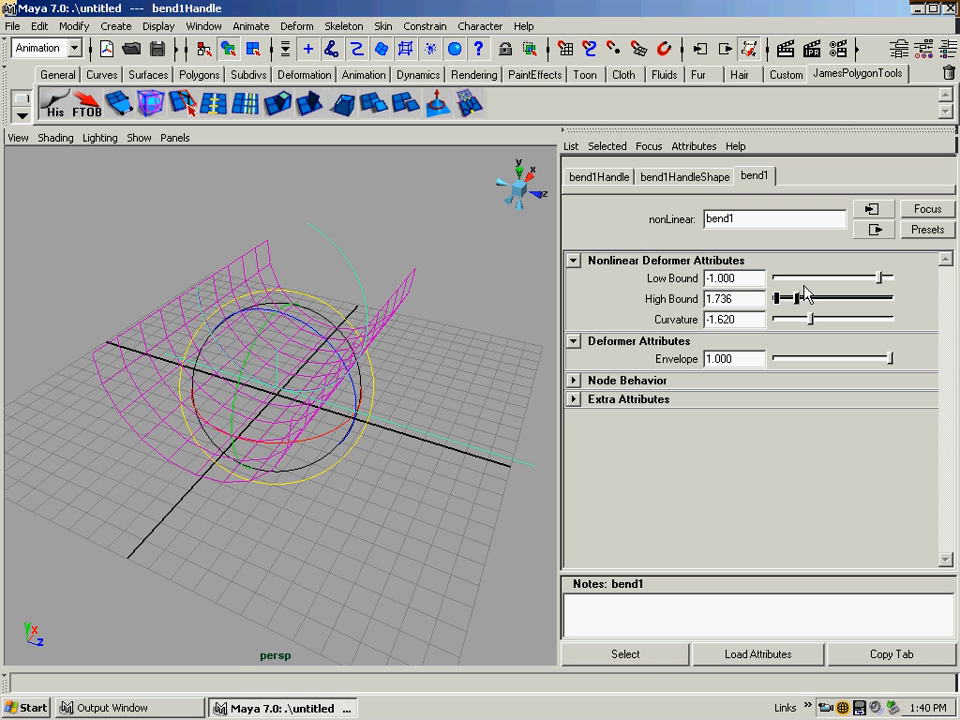
pyautogui.moveTo(810, 298); pyautogui.dragTo(788, 298)
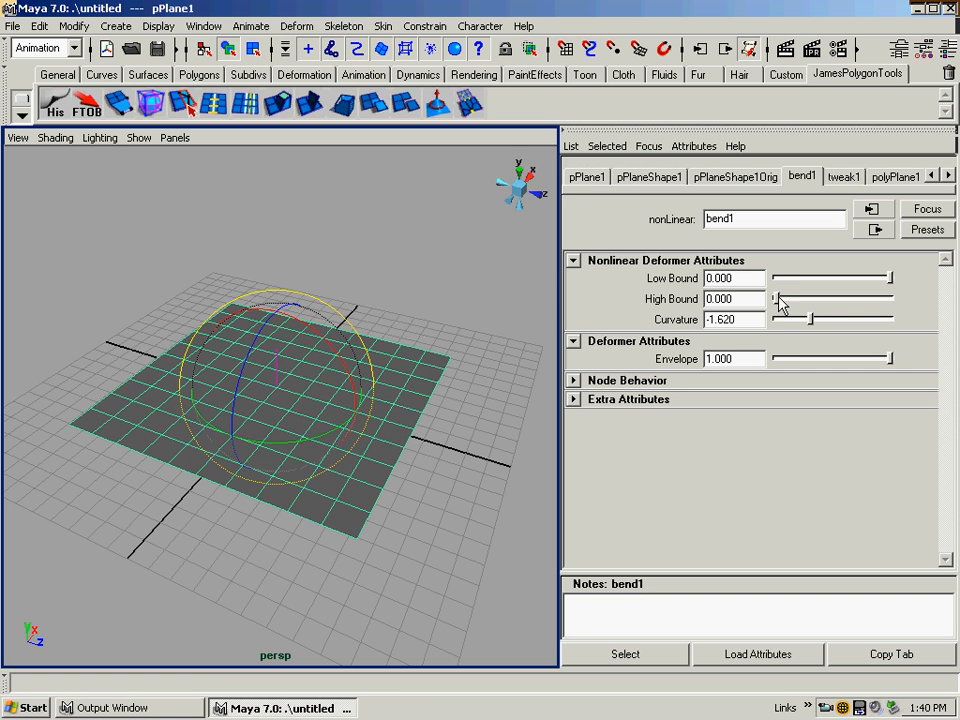
pyautogui.moveTo(775, 298); pyautogui.dragTo(790, 298)
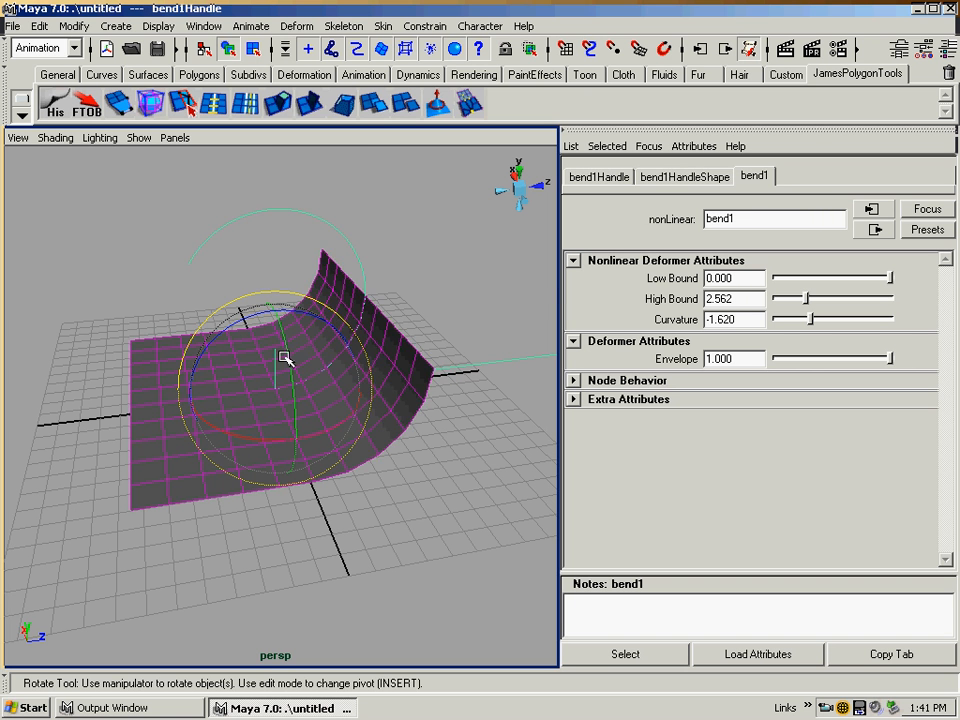
# - Rotate bend1Handle diagonally around Z and retune the bounds to about -3.47 and 1.90
pyautogui.moveTo(285, 358); pyautogui.dragTo(278, 303)
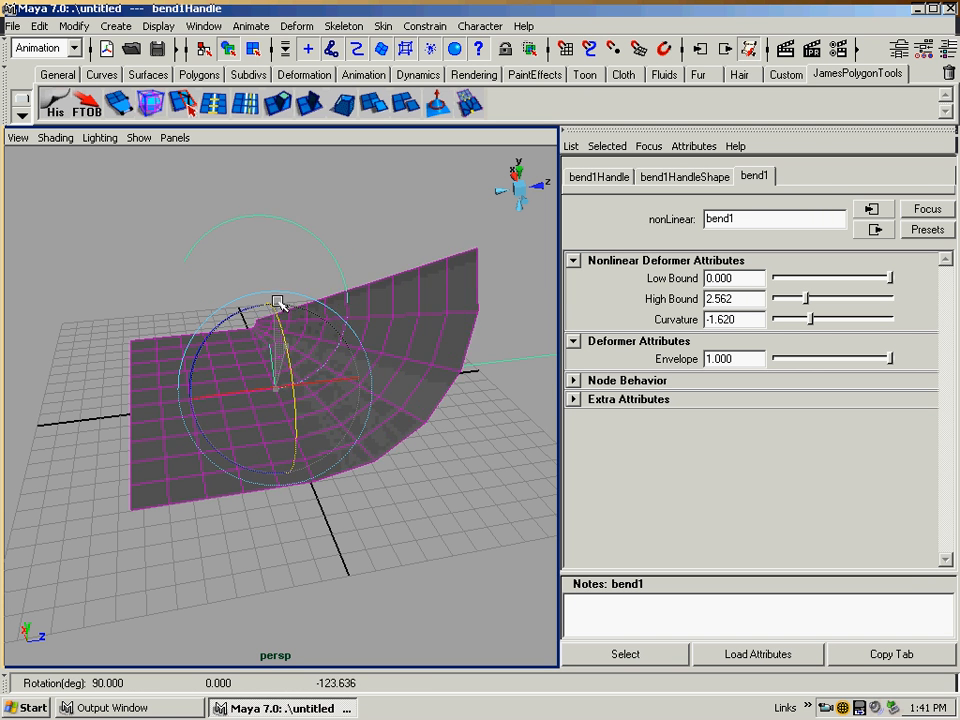
pyautogui.moveTo(278, 303); pyautogui.dragTo(222, 409)
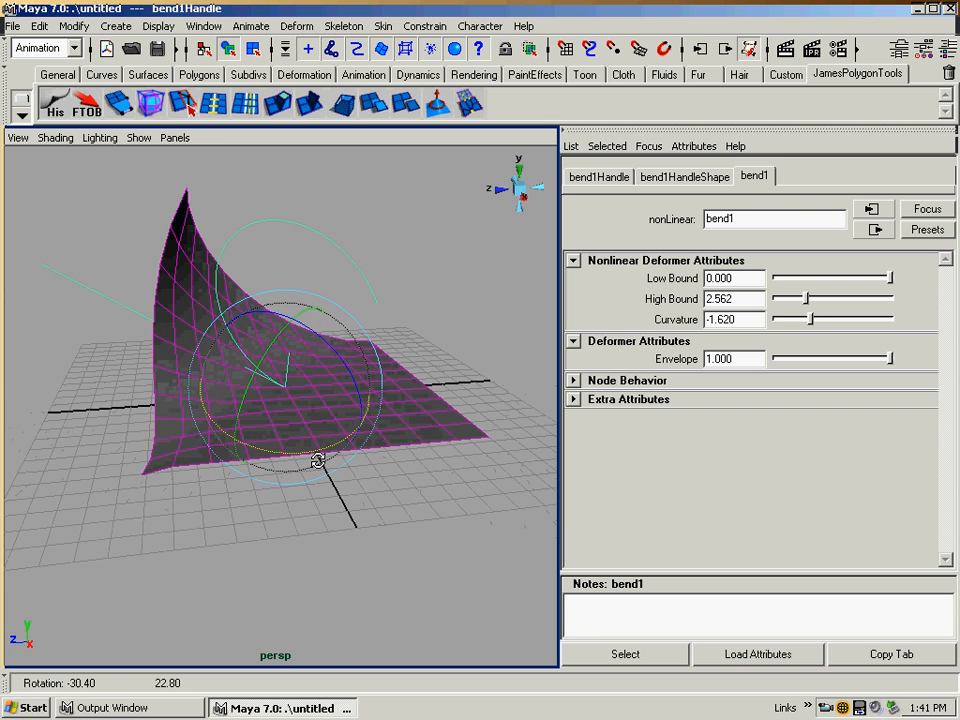
pyautogui.moveTo(318, 460); pyautogui.dragTo(318, 442)
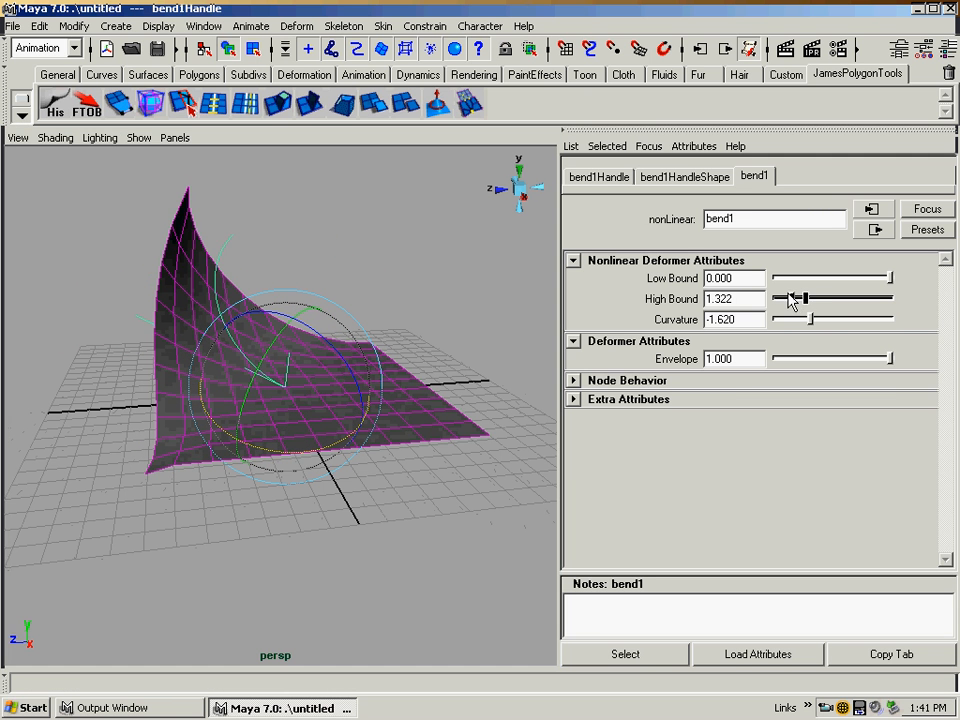
pyautogui.moveTo(800, 298); pyautogui.dragTo(782, 298)
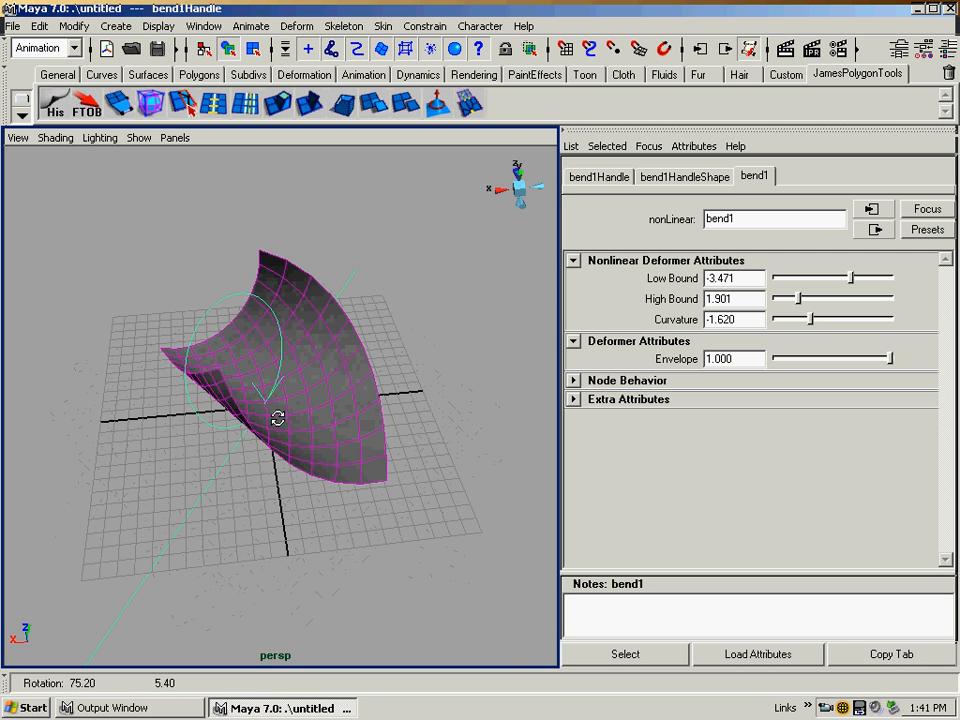
pyautogui.moveTo(278, 418); pyautogui.dragTo(250, 405)
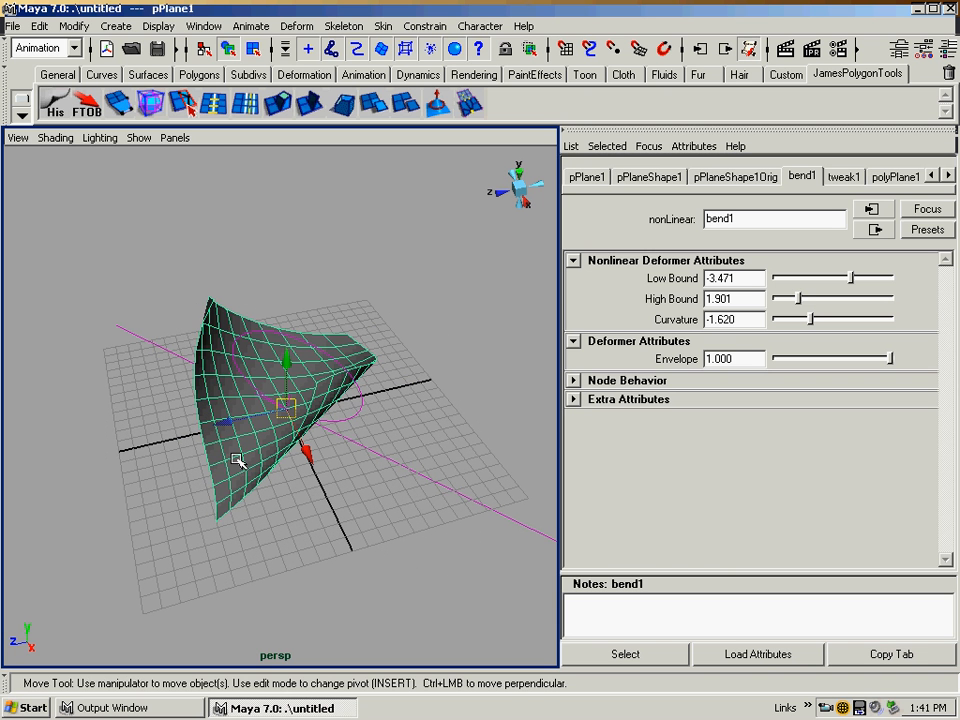
# - Delete pPlane1's history to bake the curl, then tilt the plane slightly
pyautogui.click(39, 25)
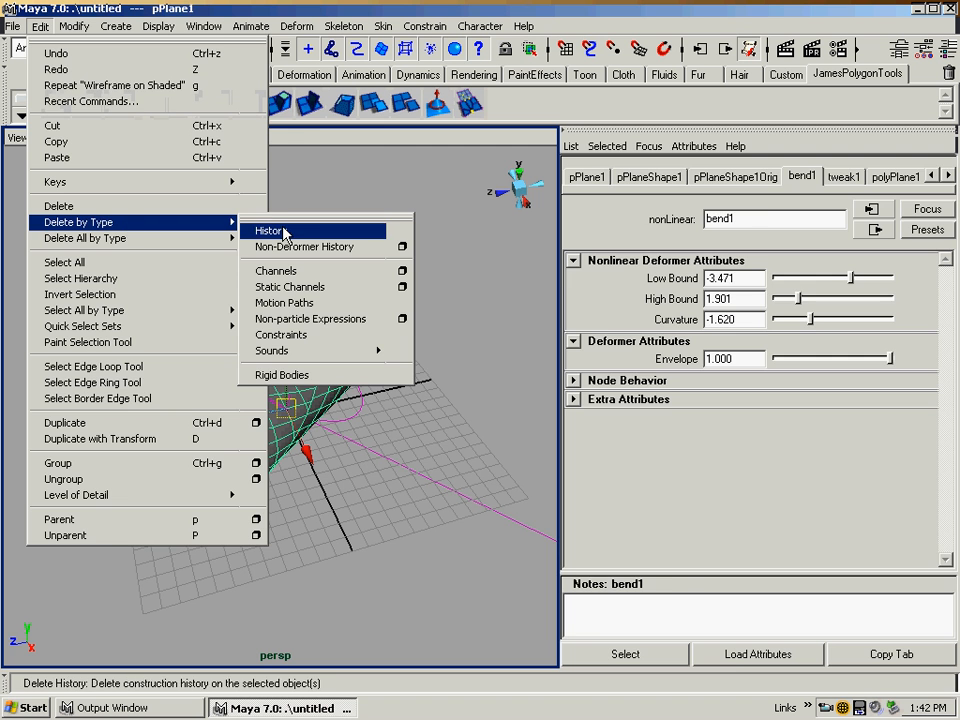
pyautogui.click(268, 231)
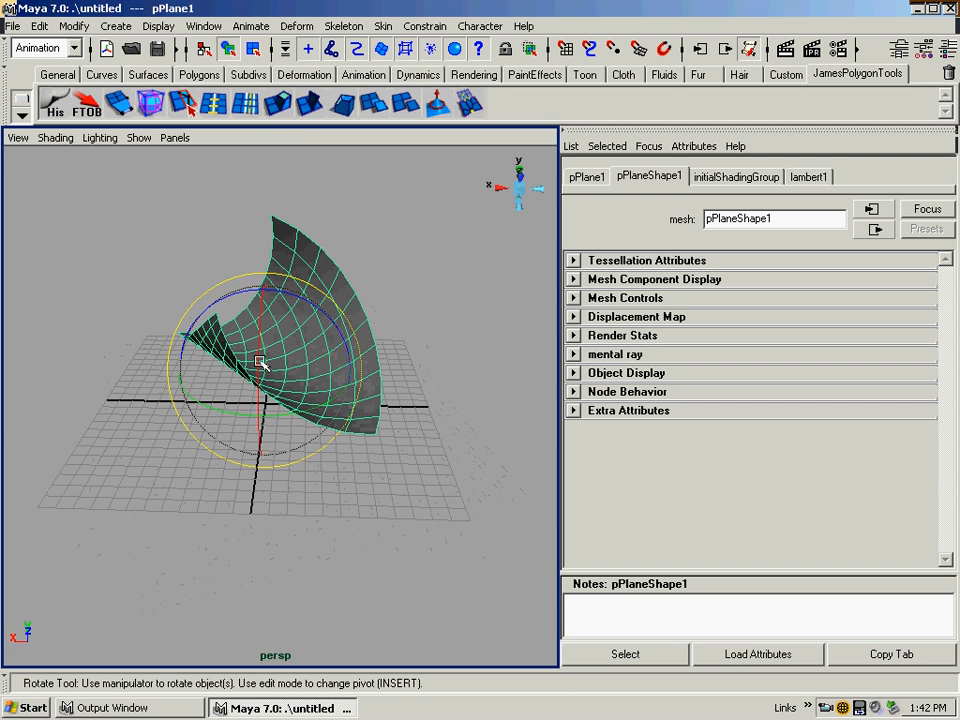
pyautogui.moveTo(260, 362); pyautogui.dragTo(240, 302)
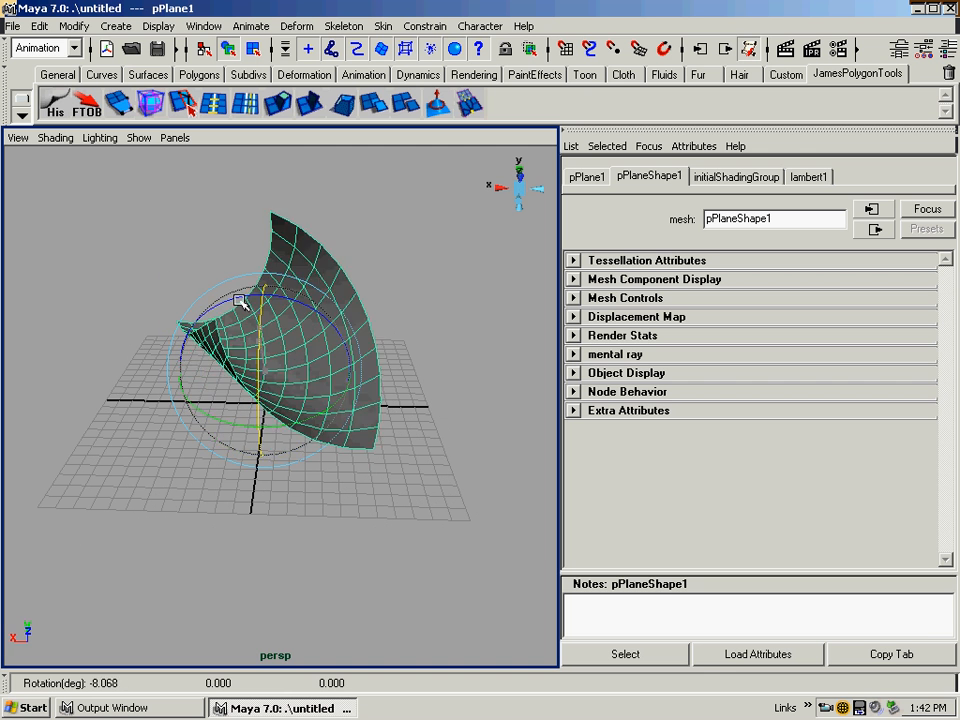
pyautogui.moveTo(240, 300); pyautogui.dragTo(215, 398)
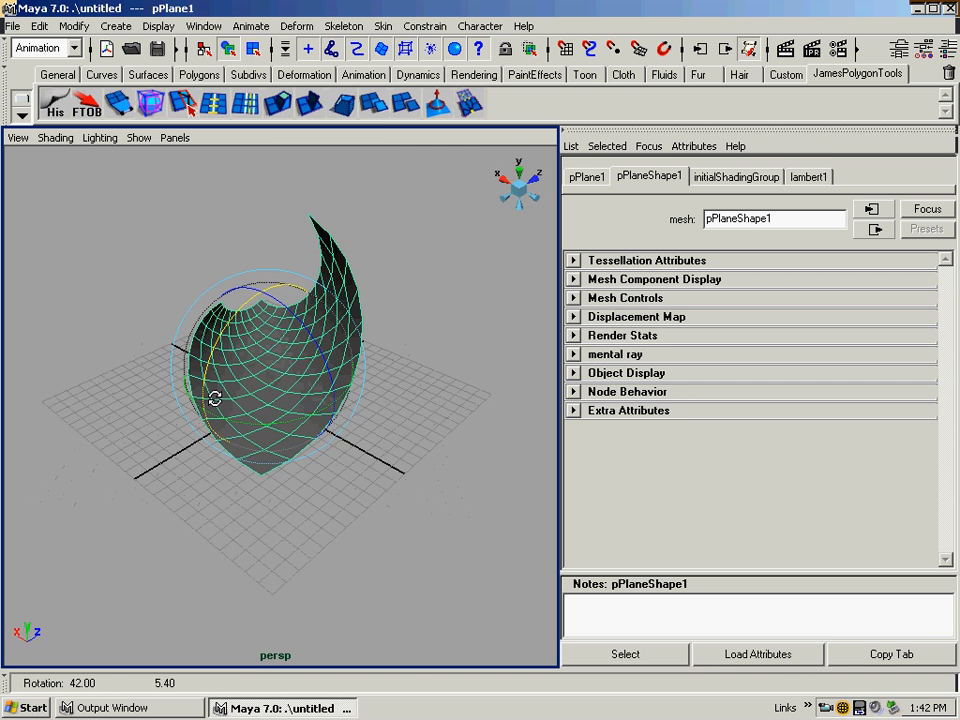
pyautogui.click(297, 25)
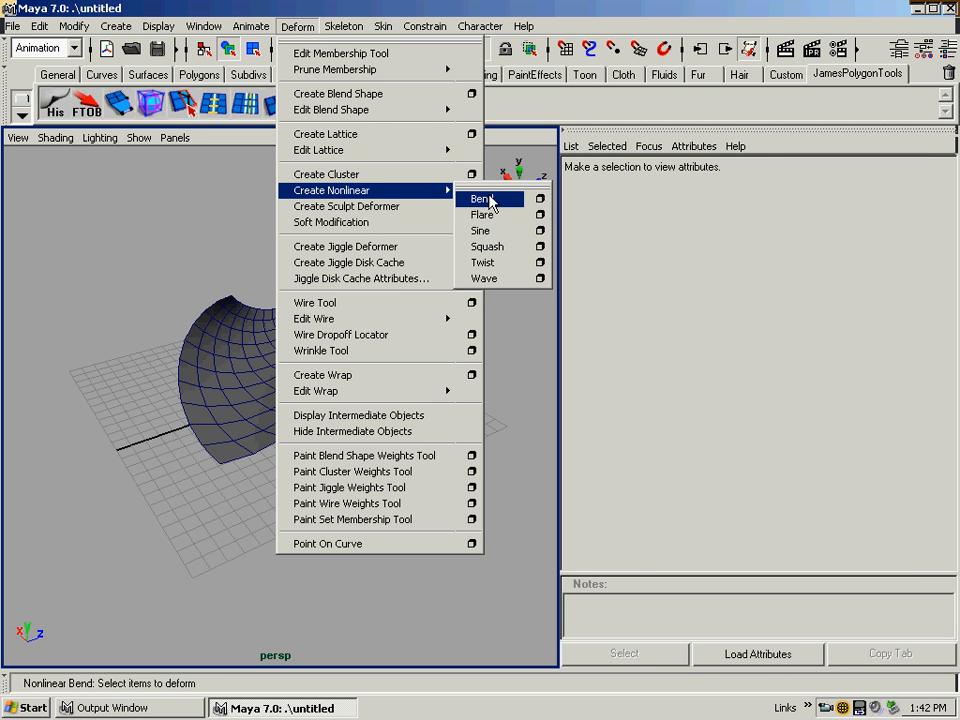
pyautogui.moveTo(489, 213)
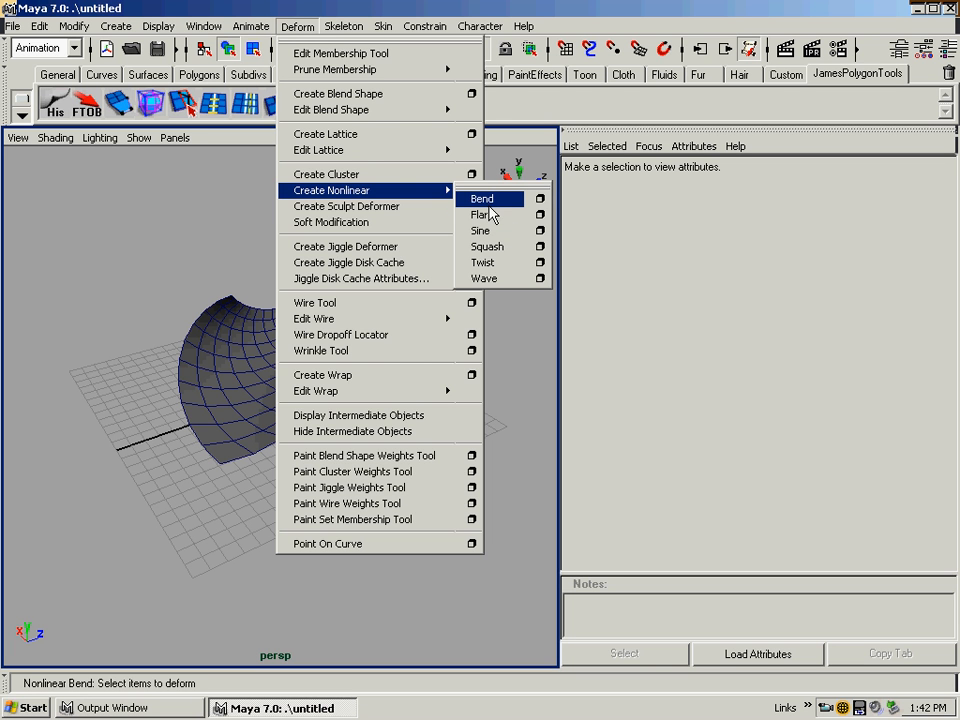
pyautogui.click(481, 198)
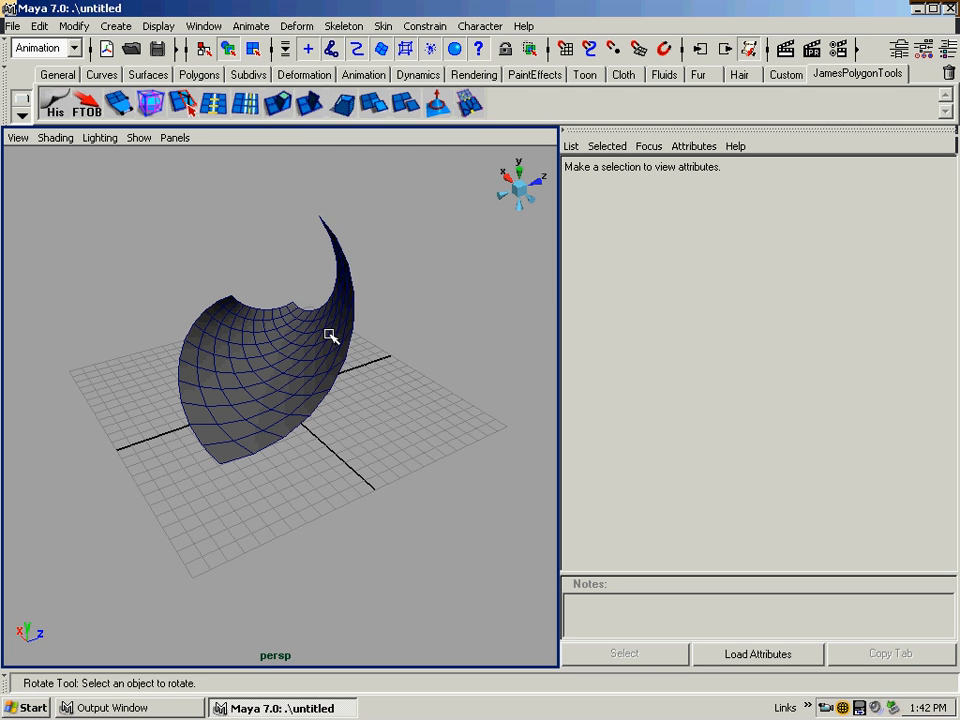
pyautogui.moveTo(330, 335); pyautogui.dragTo(383, 336)
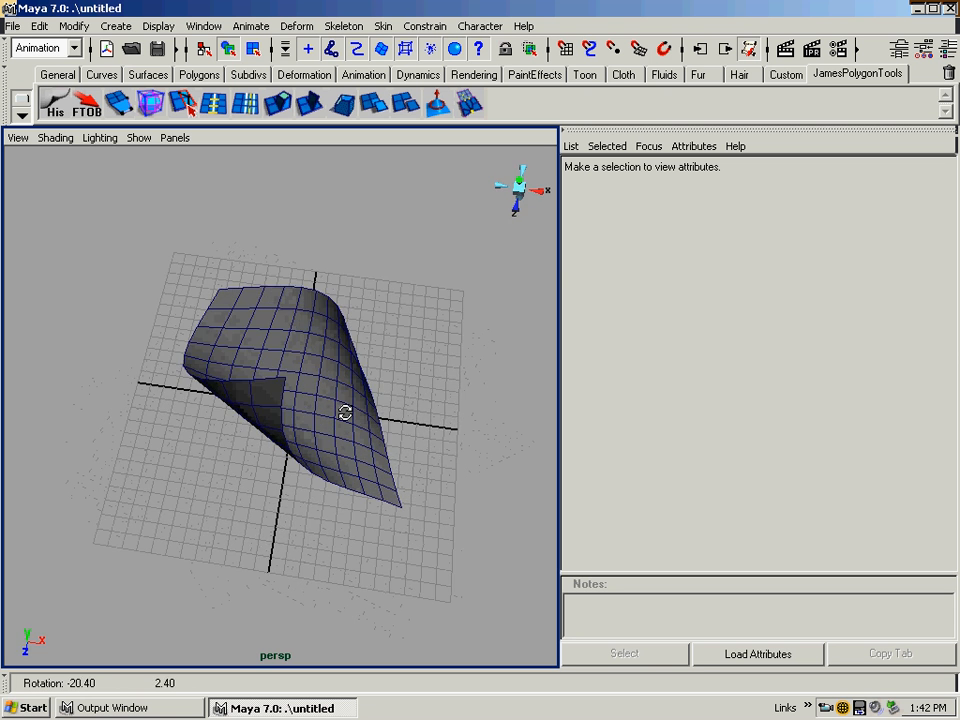
pyautogui.moveTo(345, 413); pyautogui.dragTo(415, 334)
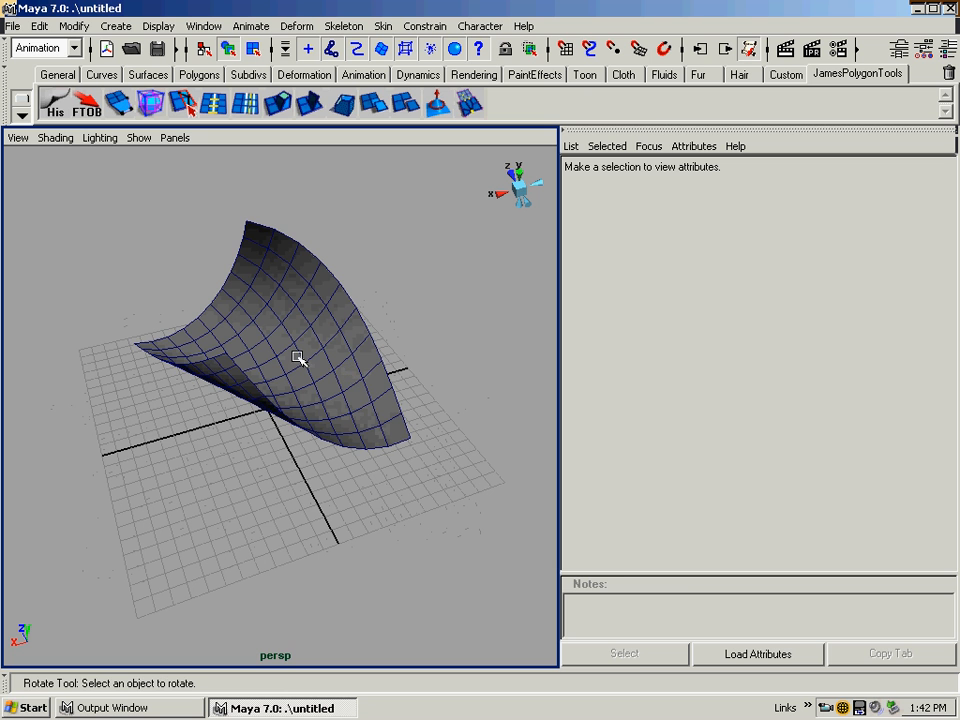
pyautogui.click(300, 358)
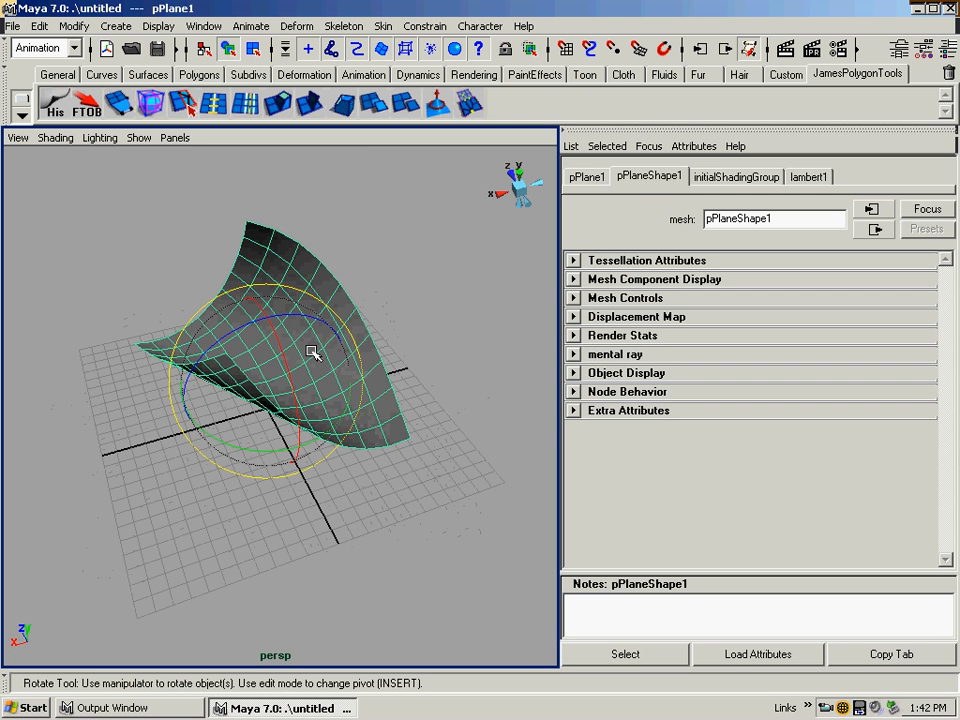